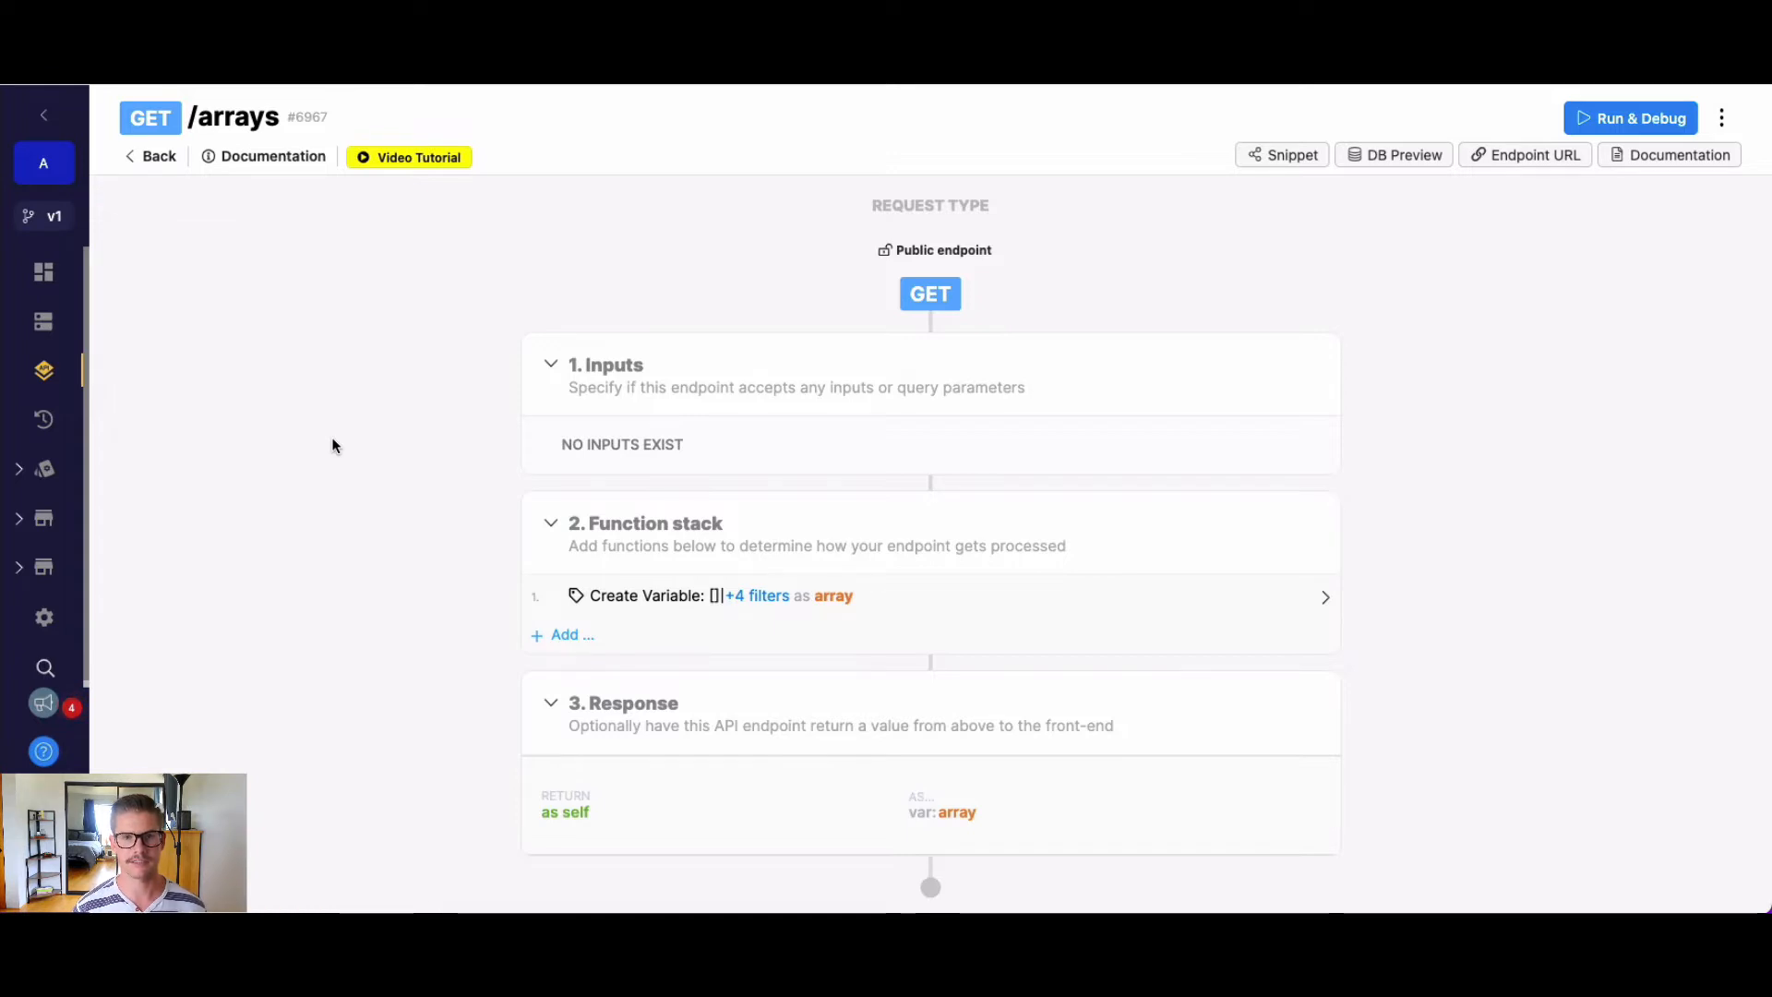
pyautogui.moveTo(1242, 179)
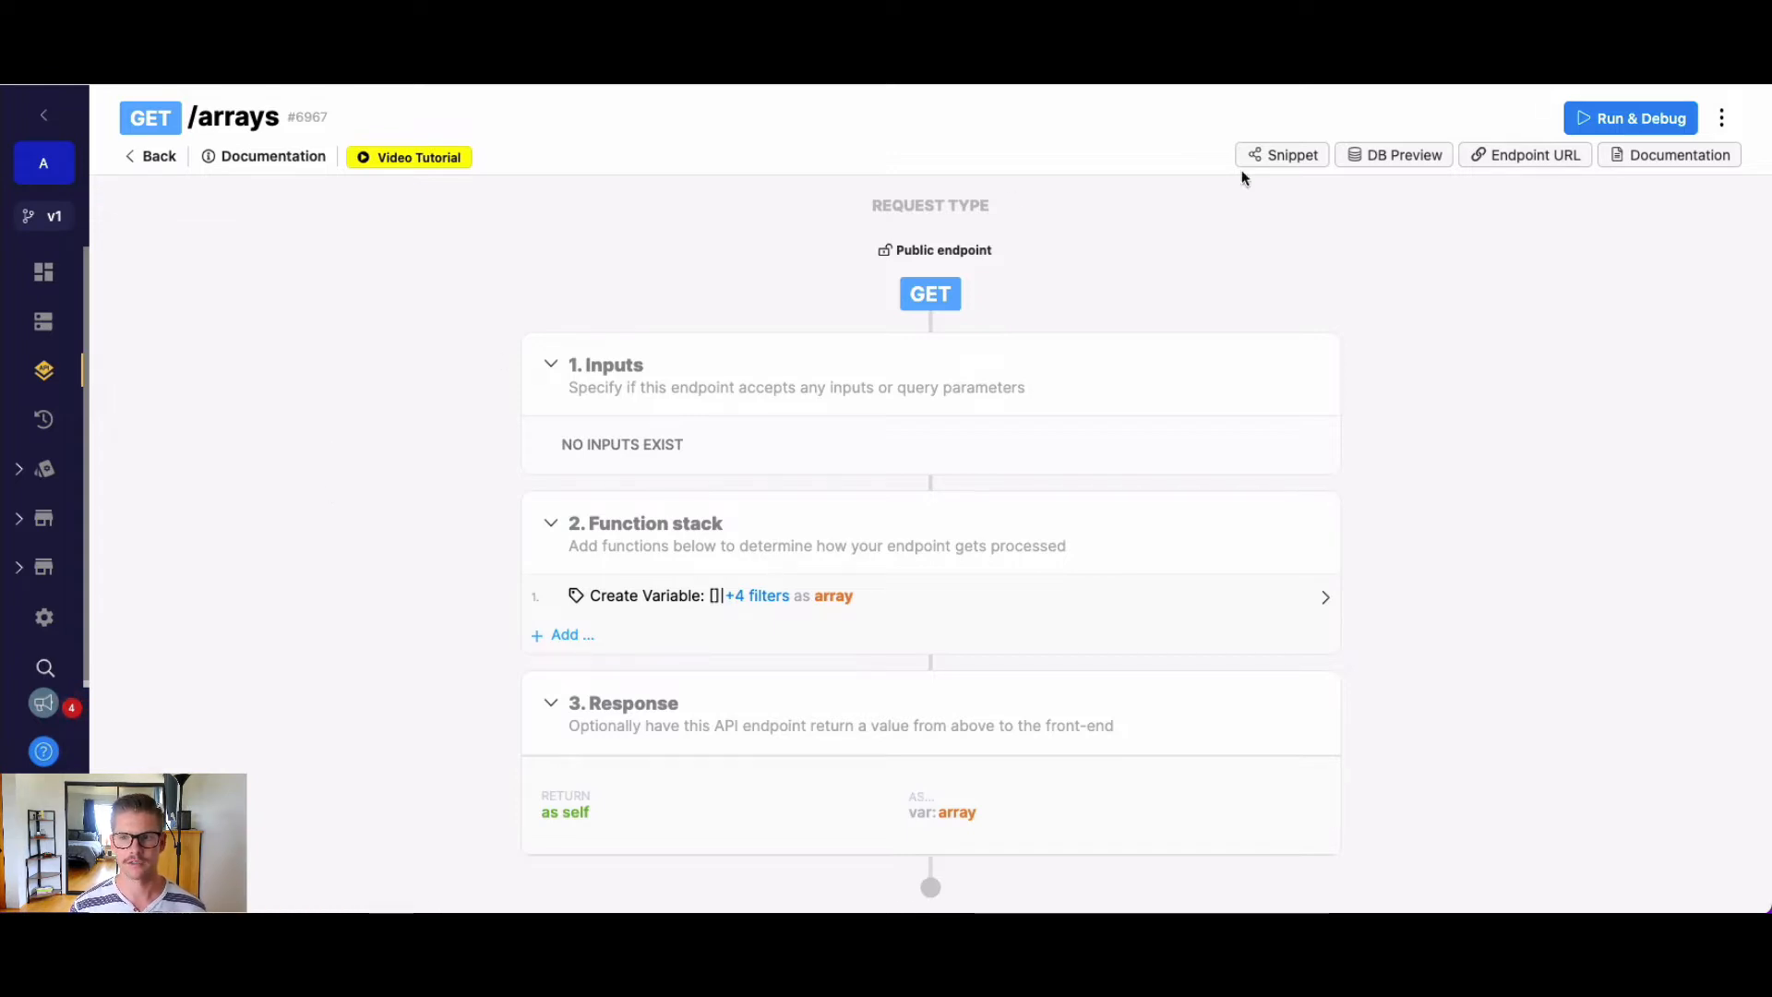
# - Run the /arrays endpoint in Run & Debug, returning the list a, b, c, d
pyautogui.click(1629, 119)
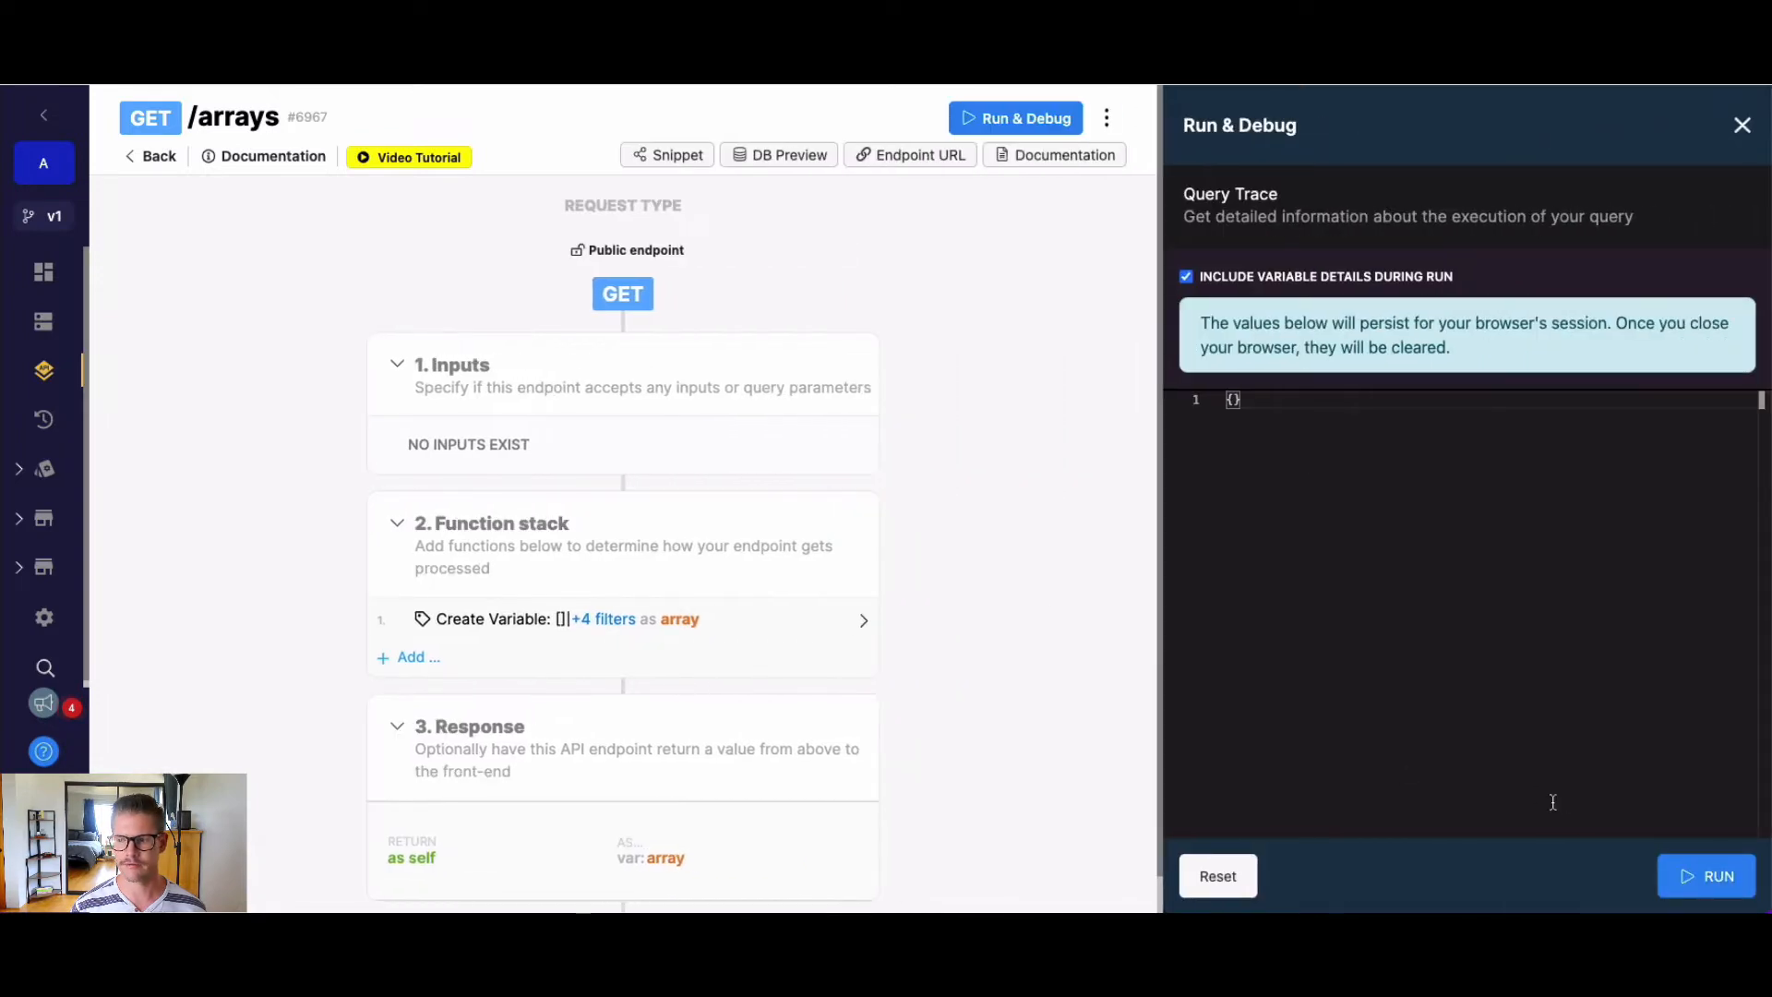
pyautogui.click(1705, 875)
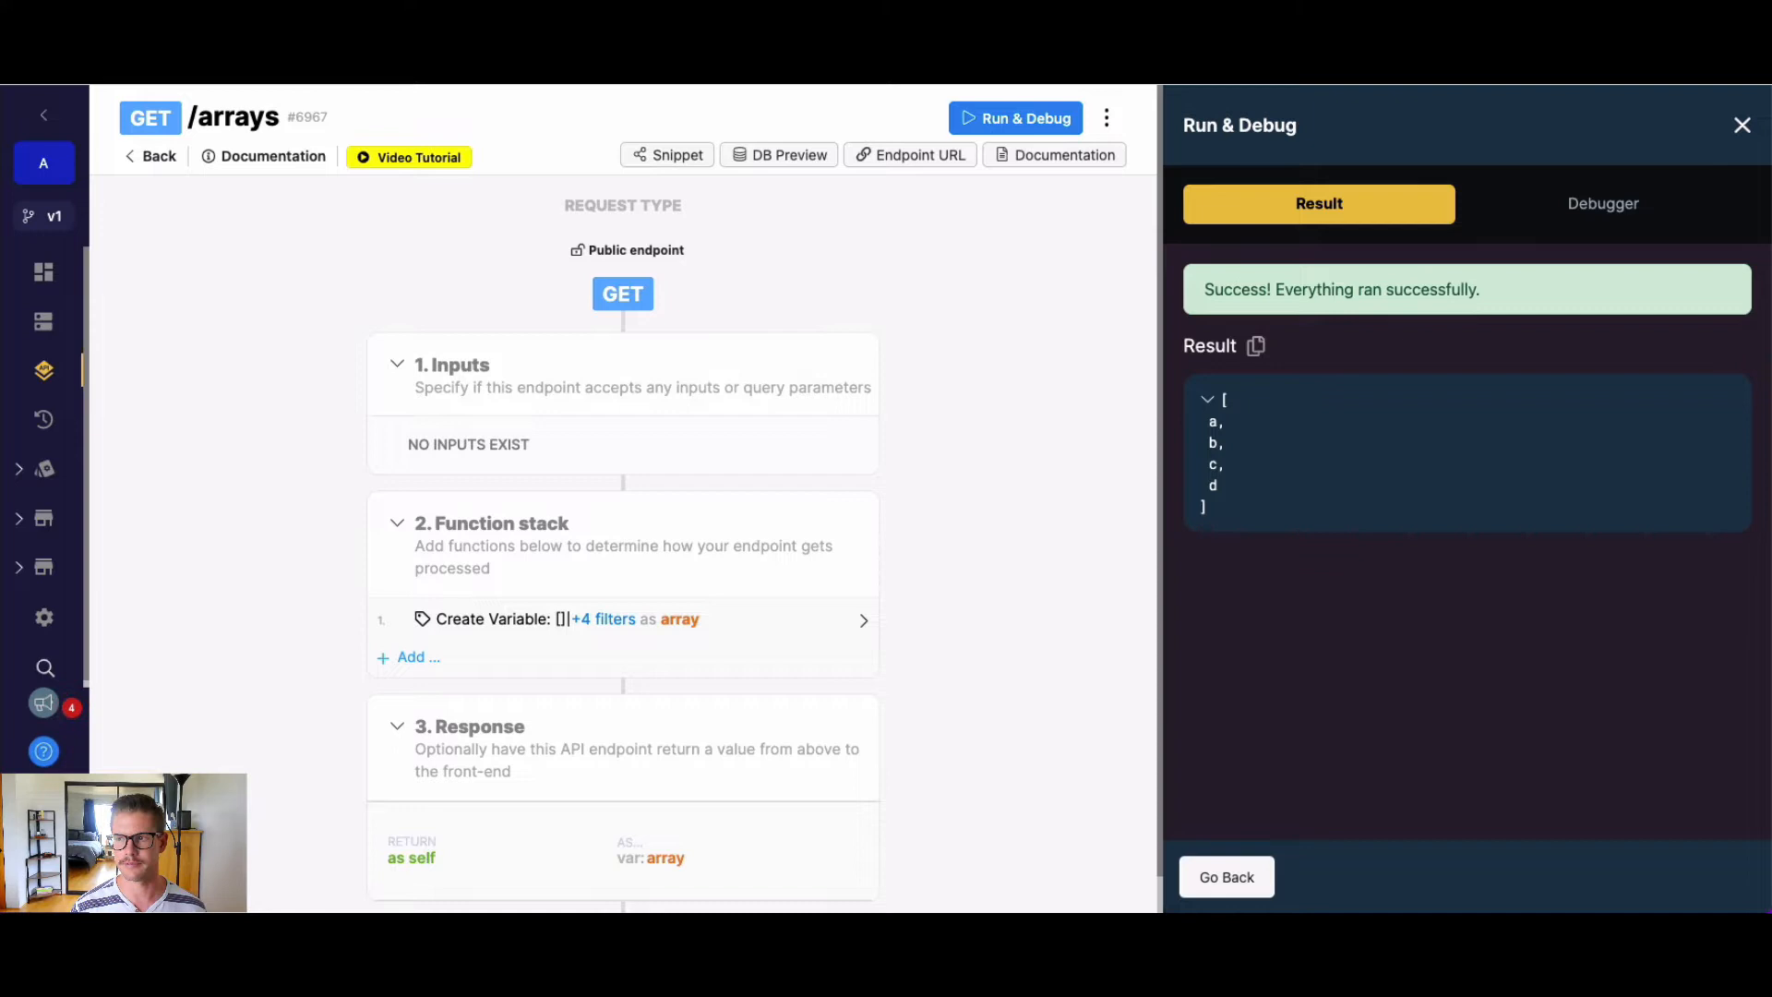
# - Add a Data Manipulation > Arrays > Merge function to the stack
pyautogui.click(1740, 124)
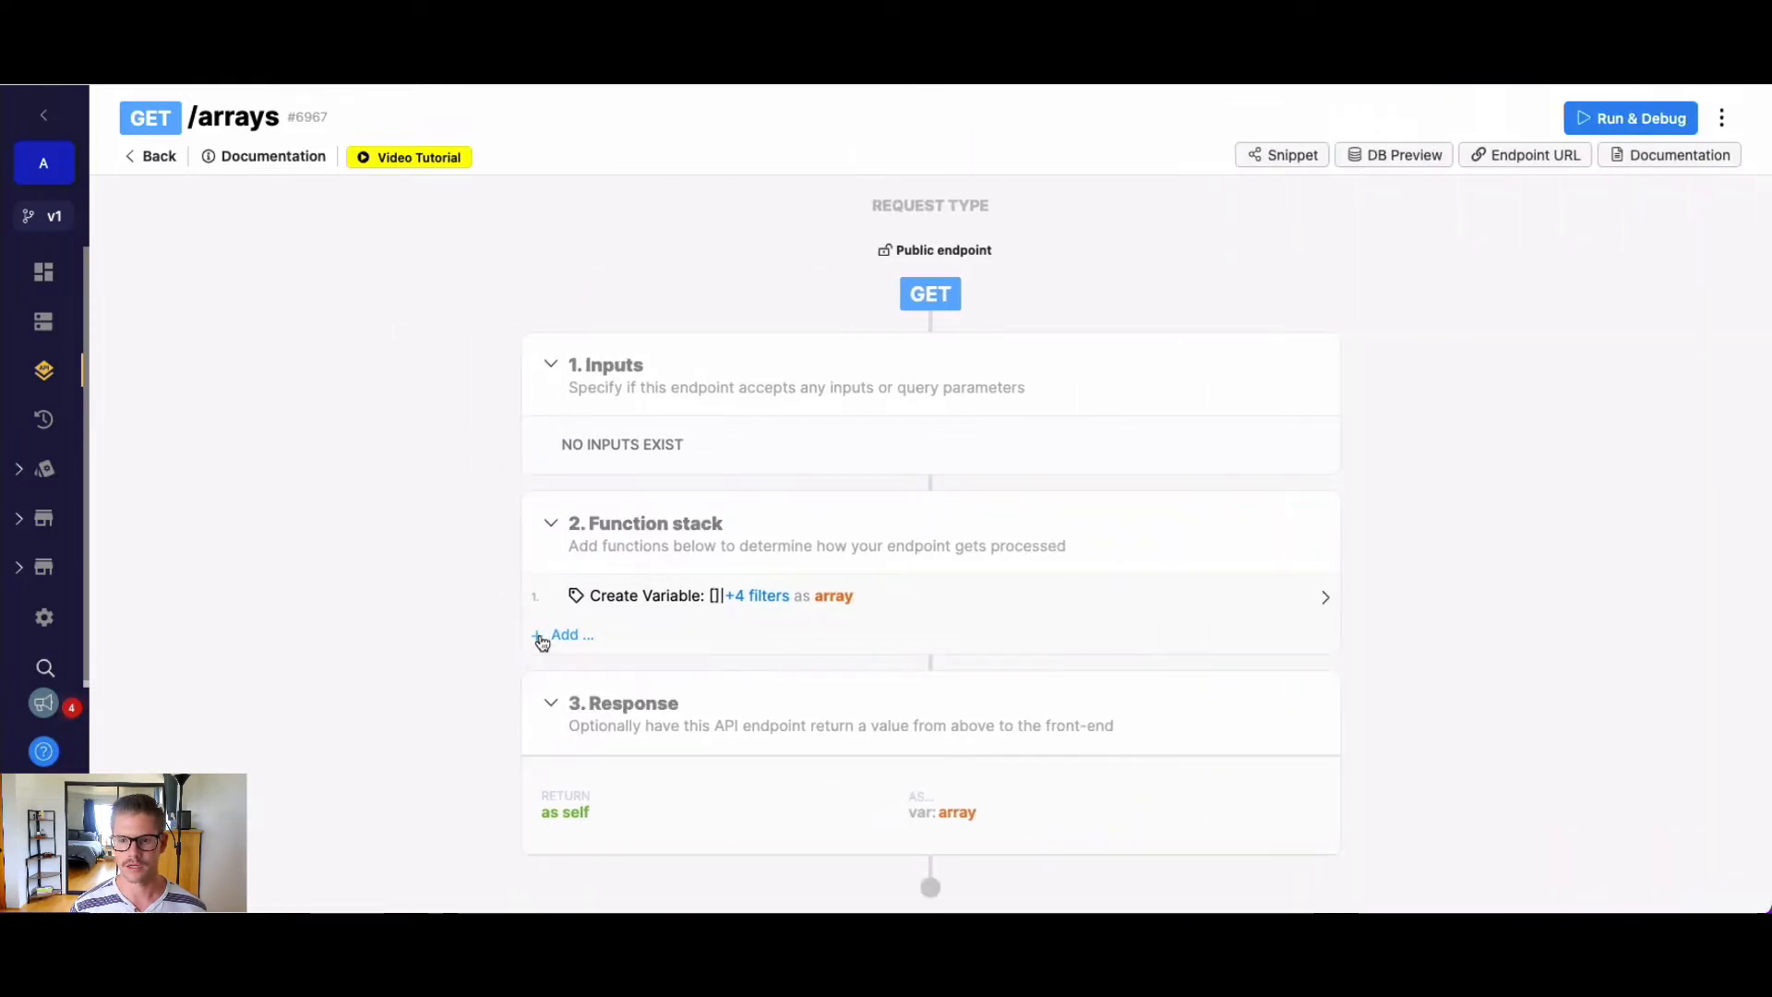
pyautogui.click(565, 633)
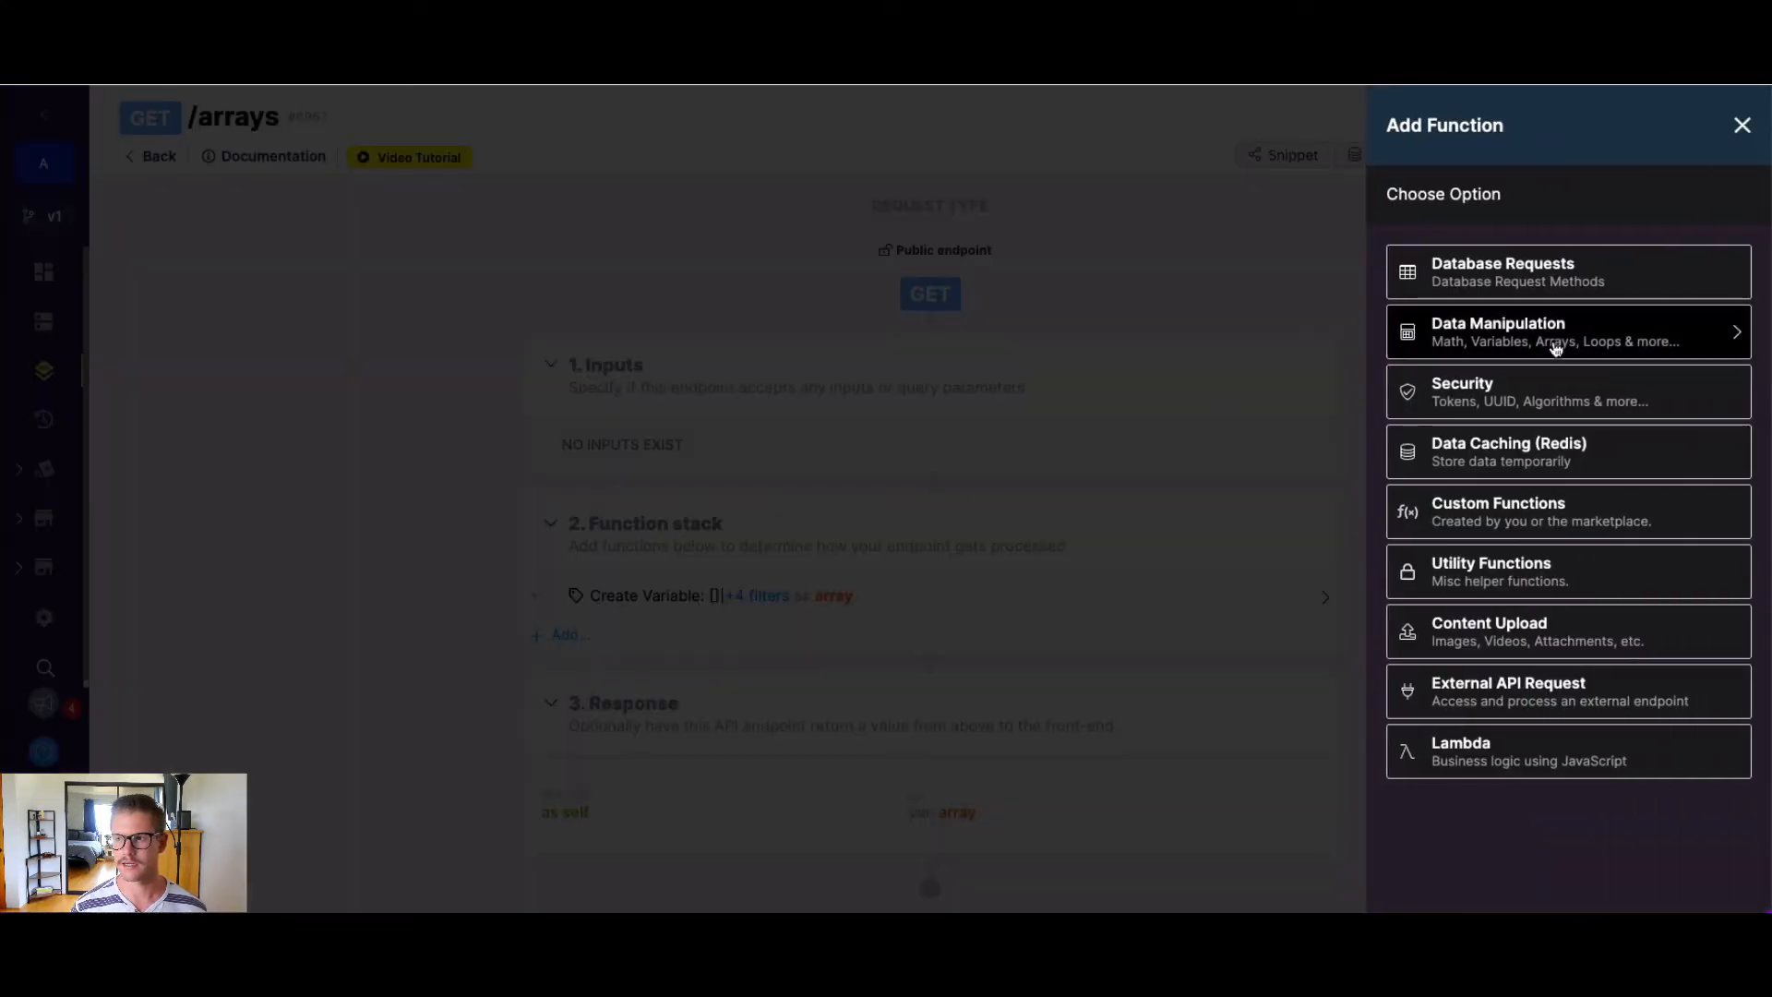
pyautogui.click(1566, 330)
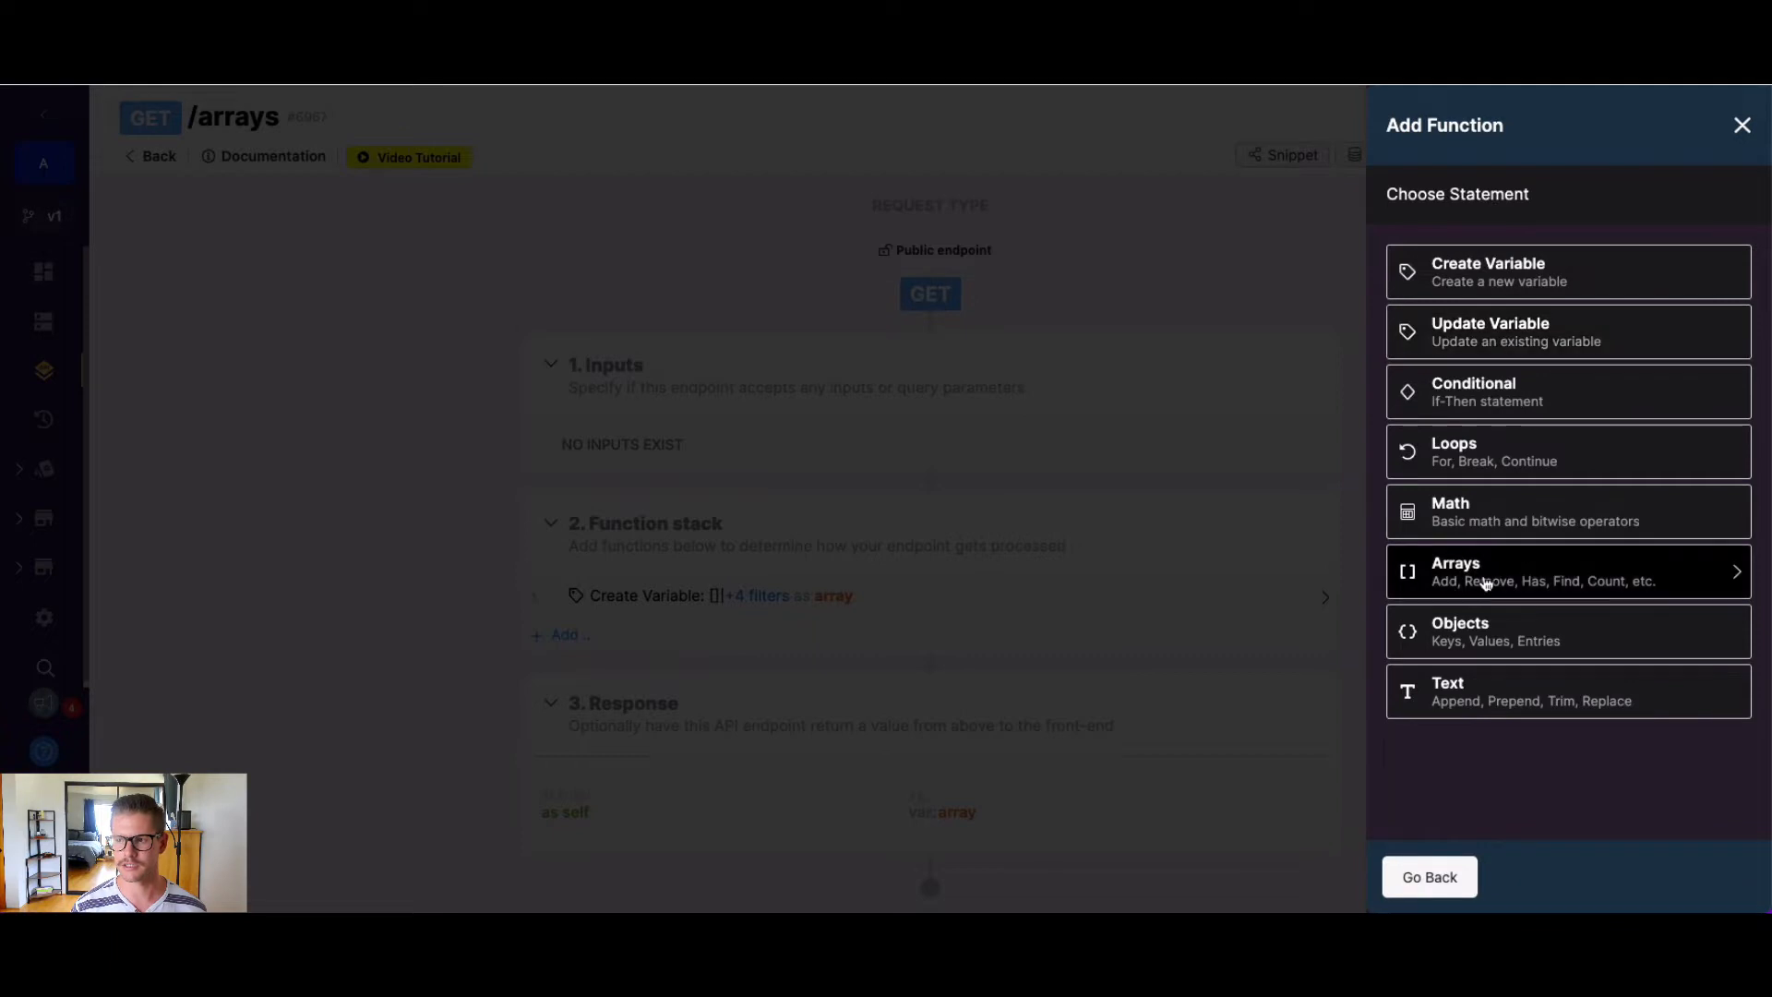
pyautogui.click(1567, 571)
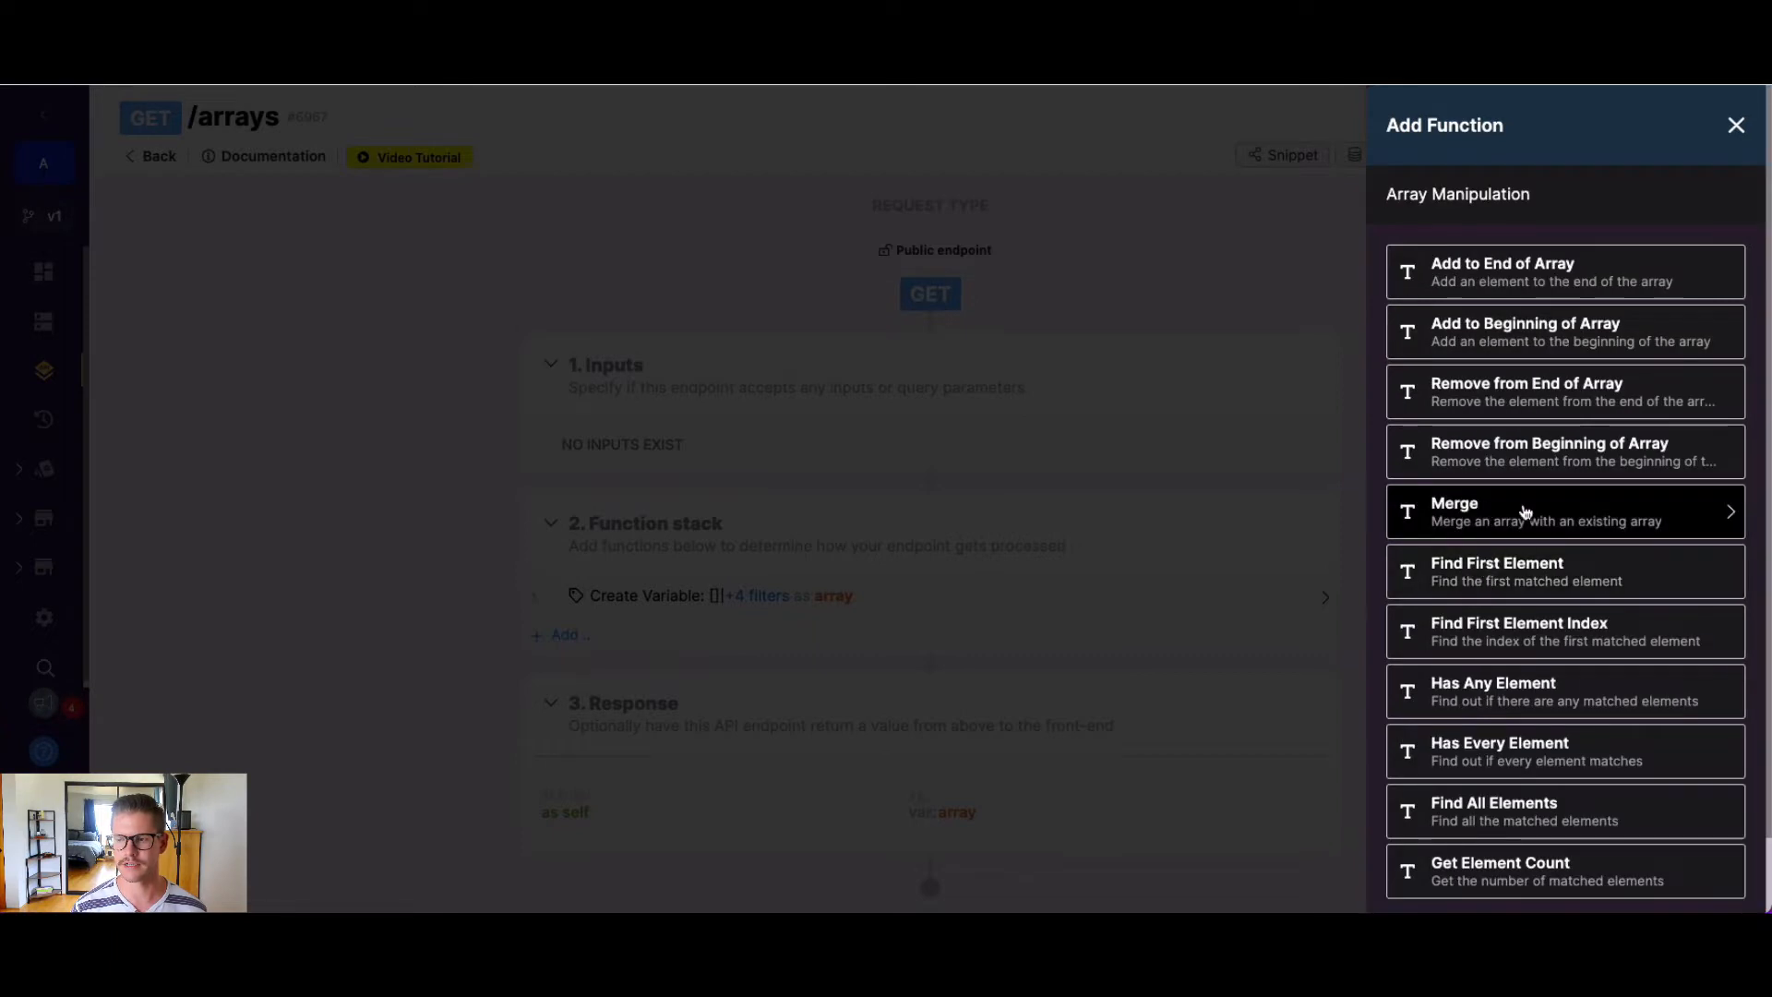
pyautogui.click(1735, 126)
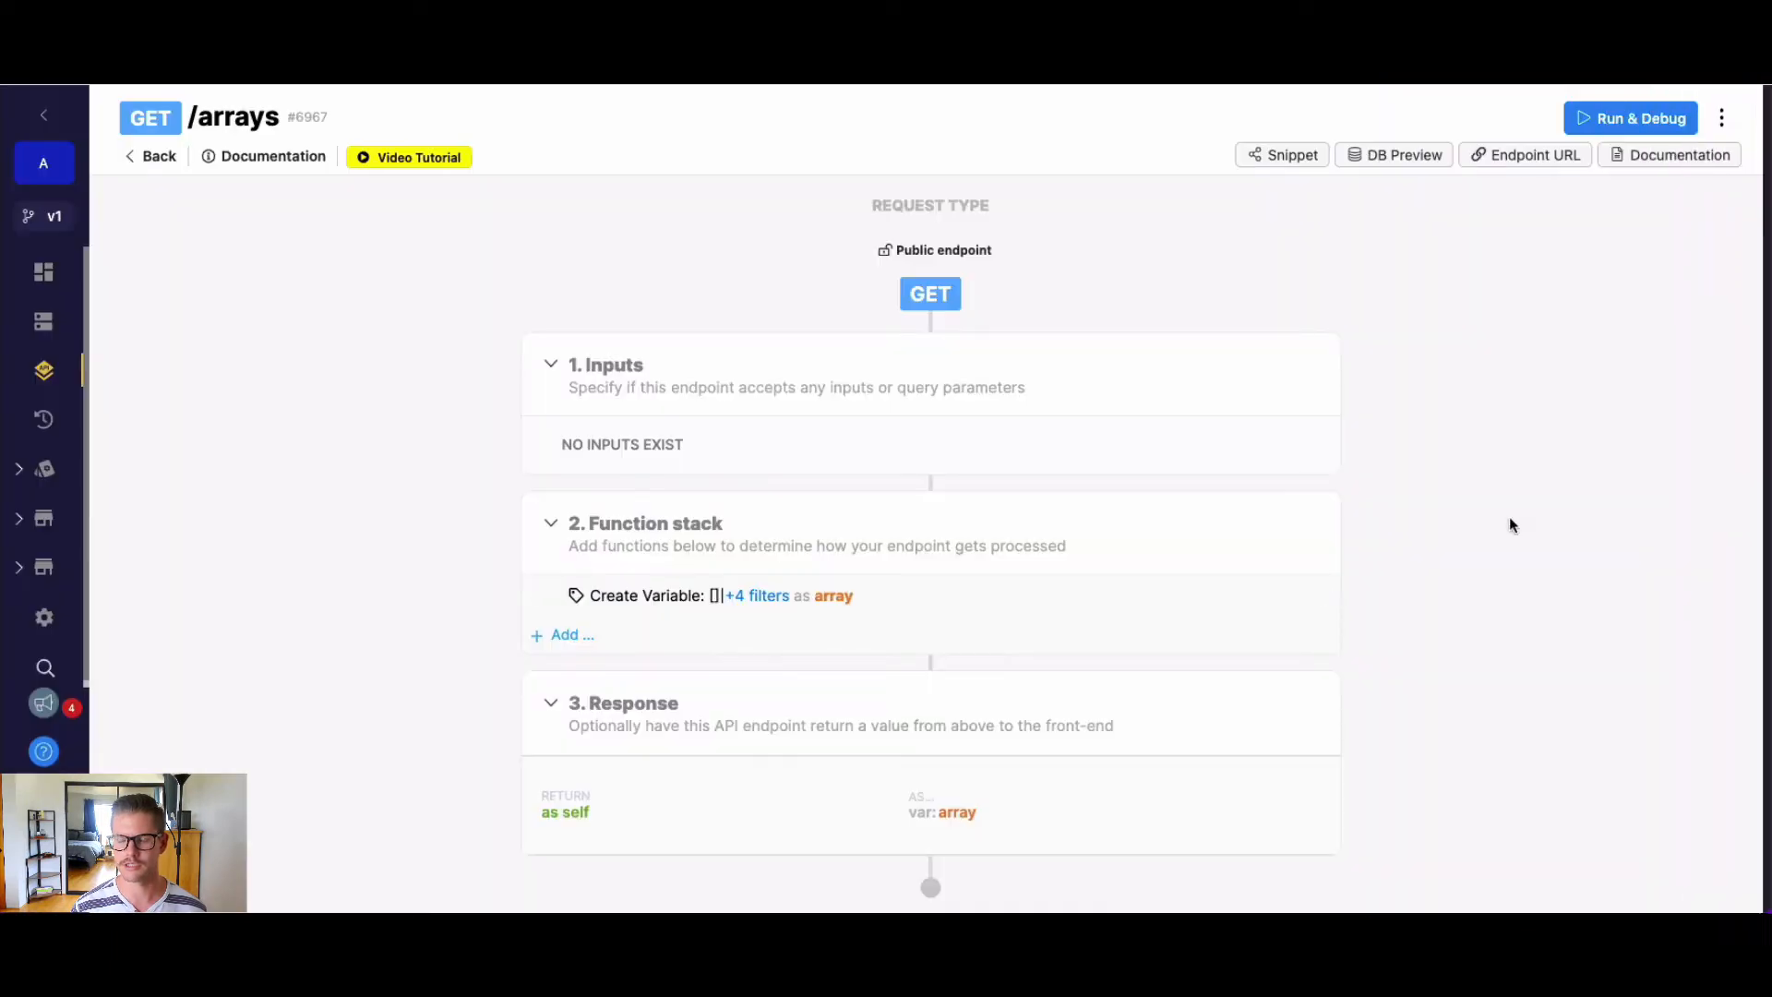
# - Set the Merge step's Existing Variable to the array variable
pyautogui.click(572, 633)
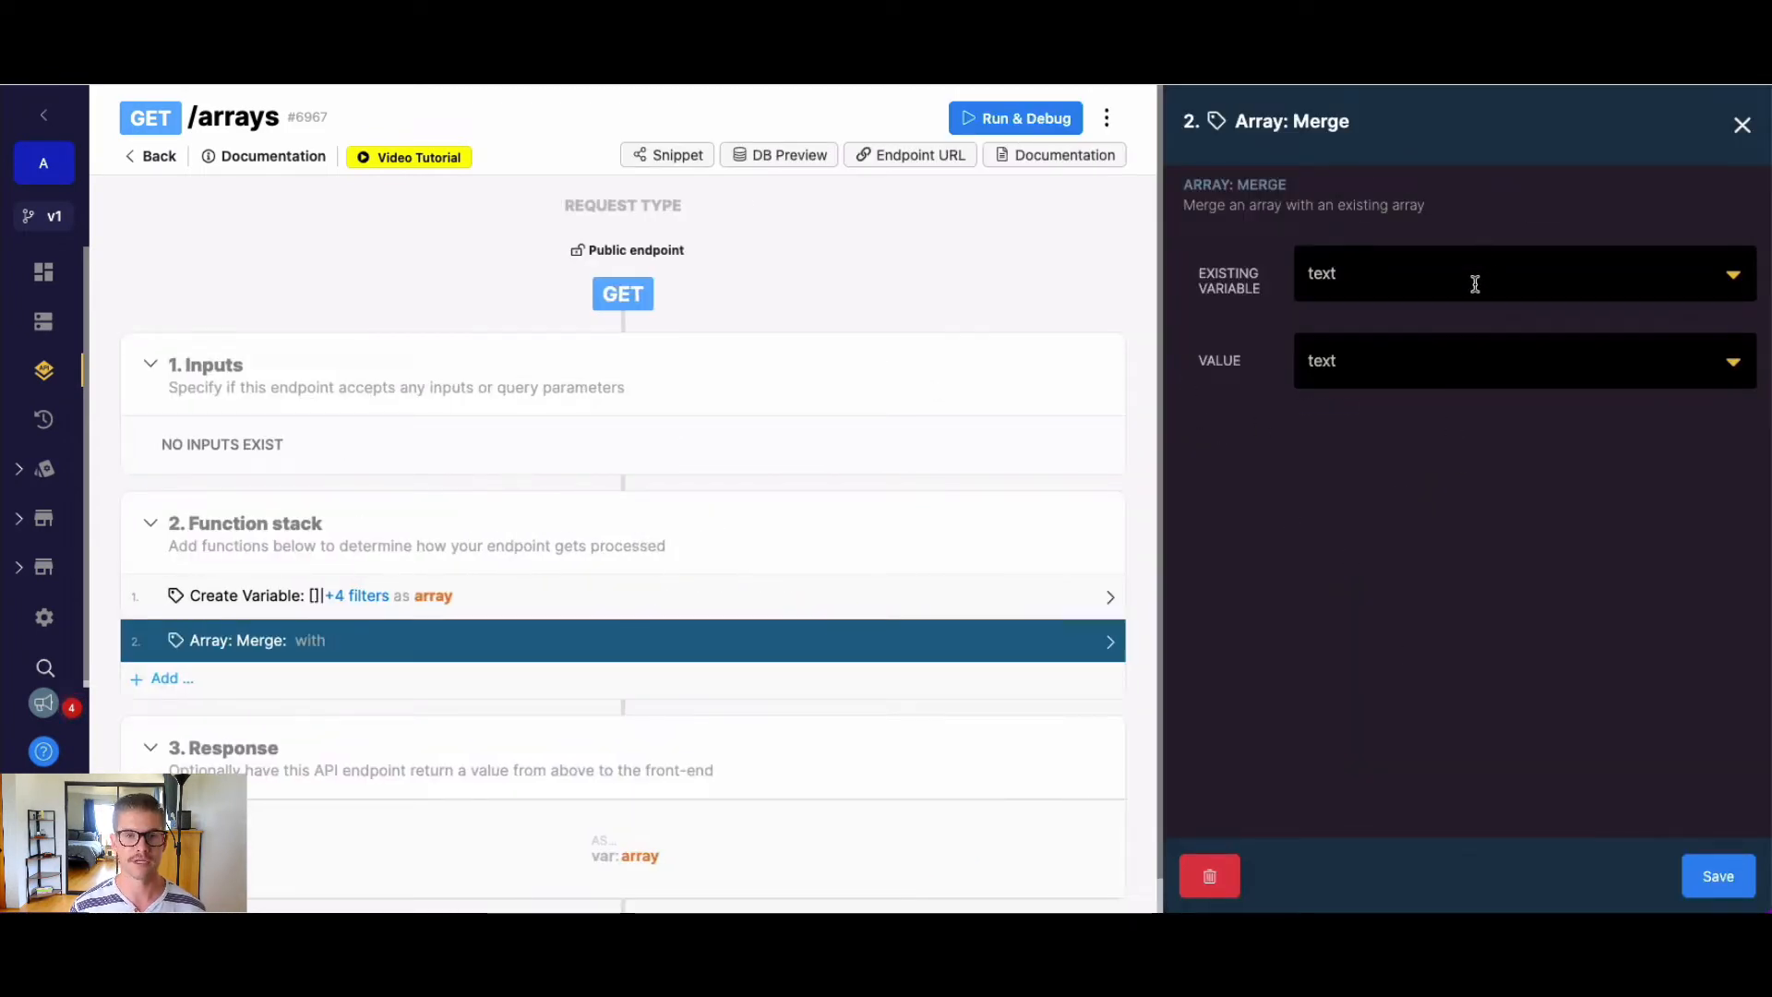
pyautogui.click(1469, 273)
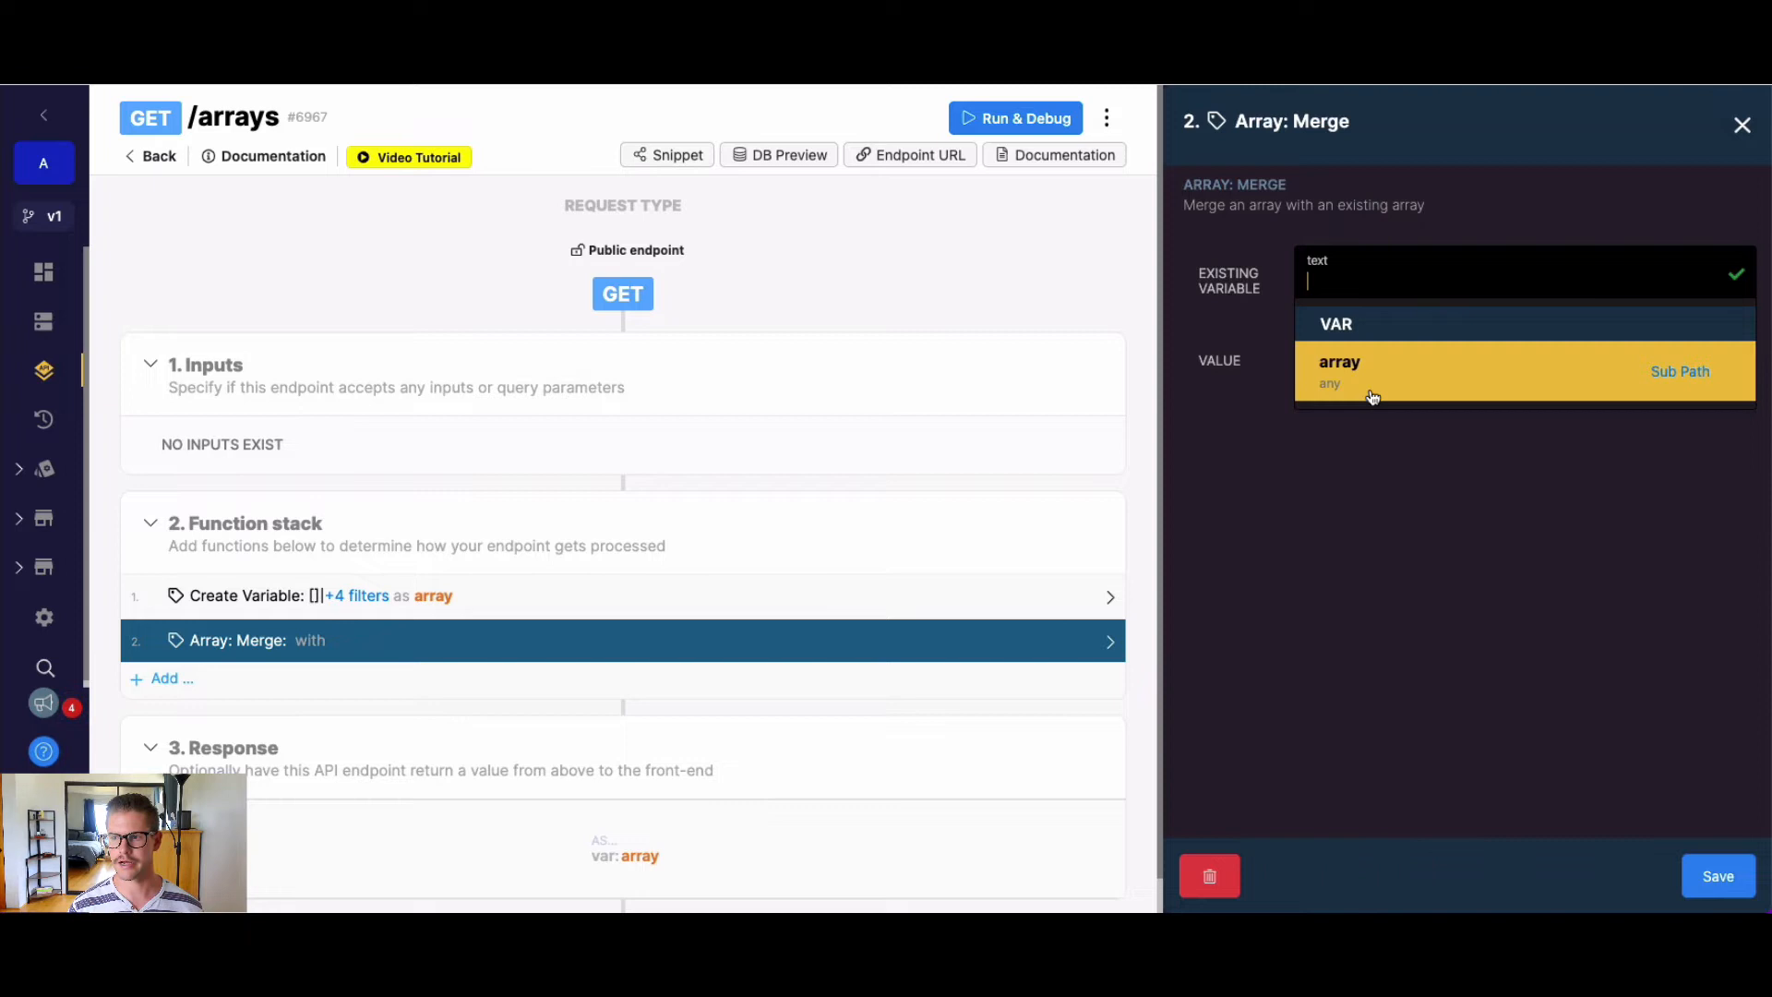
pyautogui.click(1340, 371)
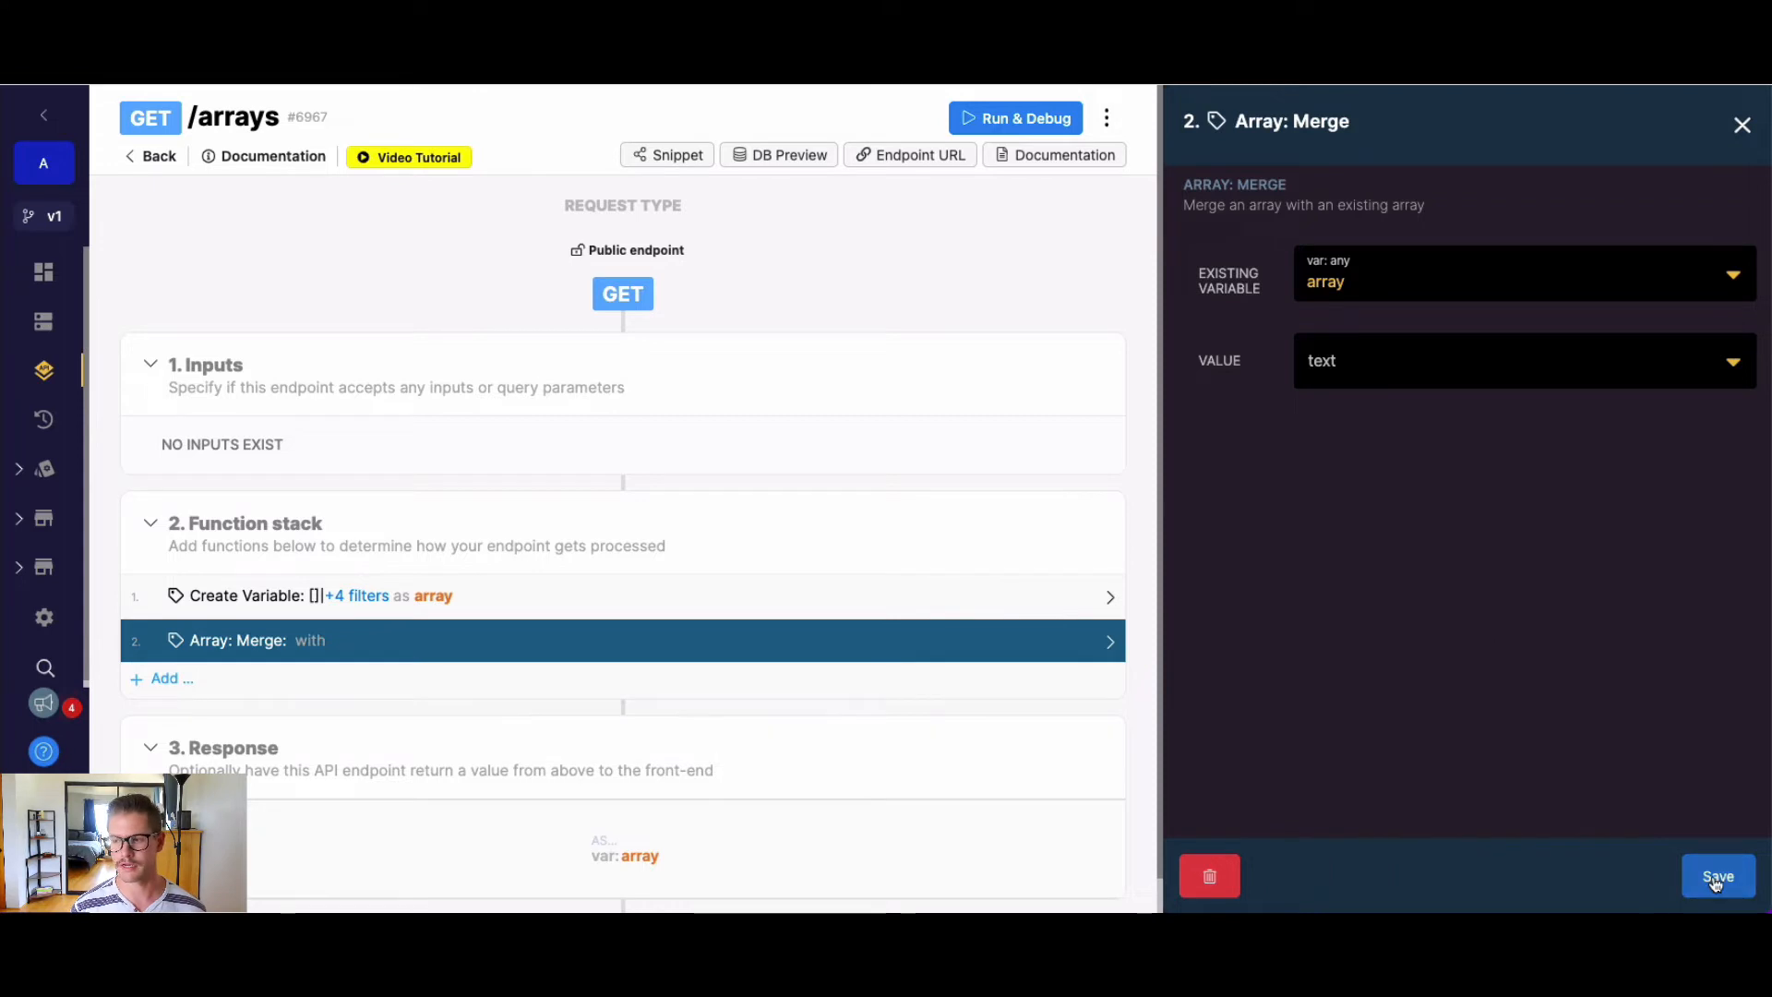
# - Save the merge step and add a text input named array_2 with list structure
pyautogui.click(1717, 875)
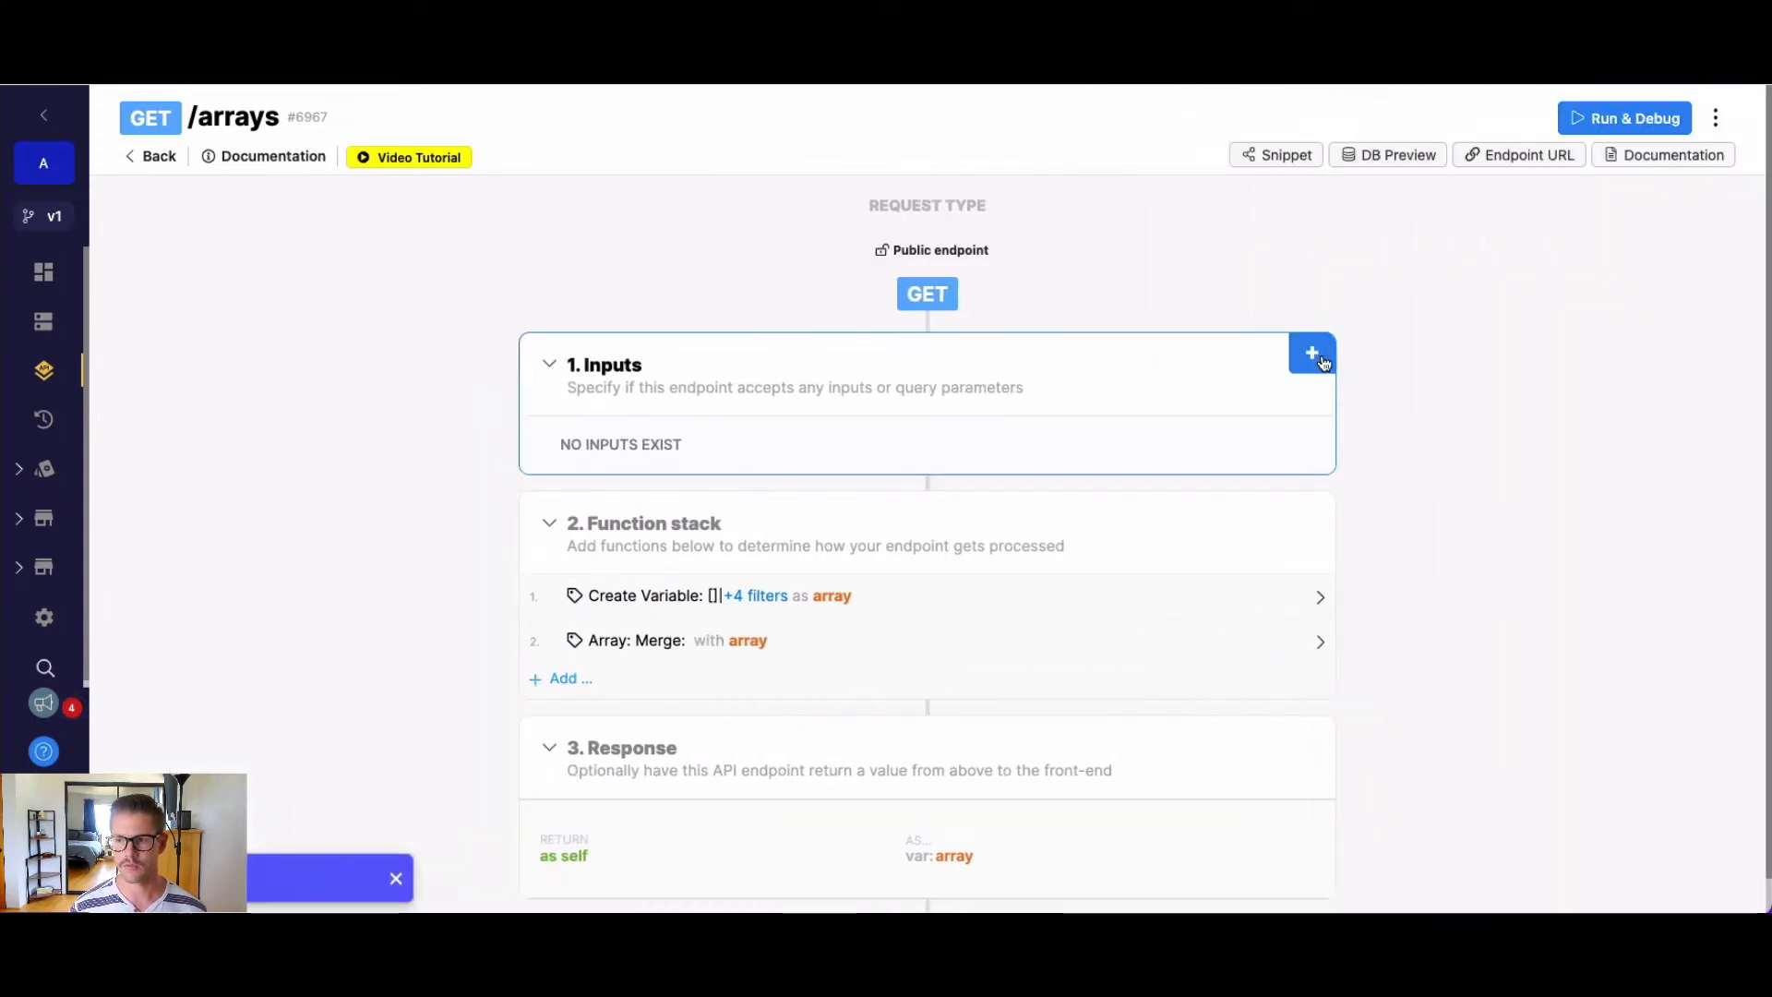
pyautogui.click(1310, 352)
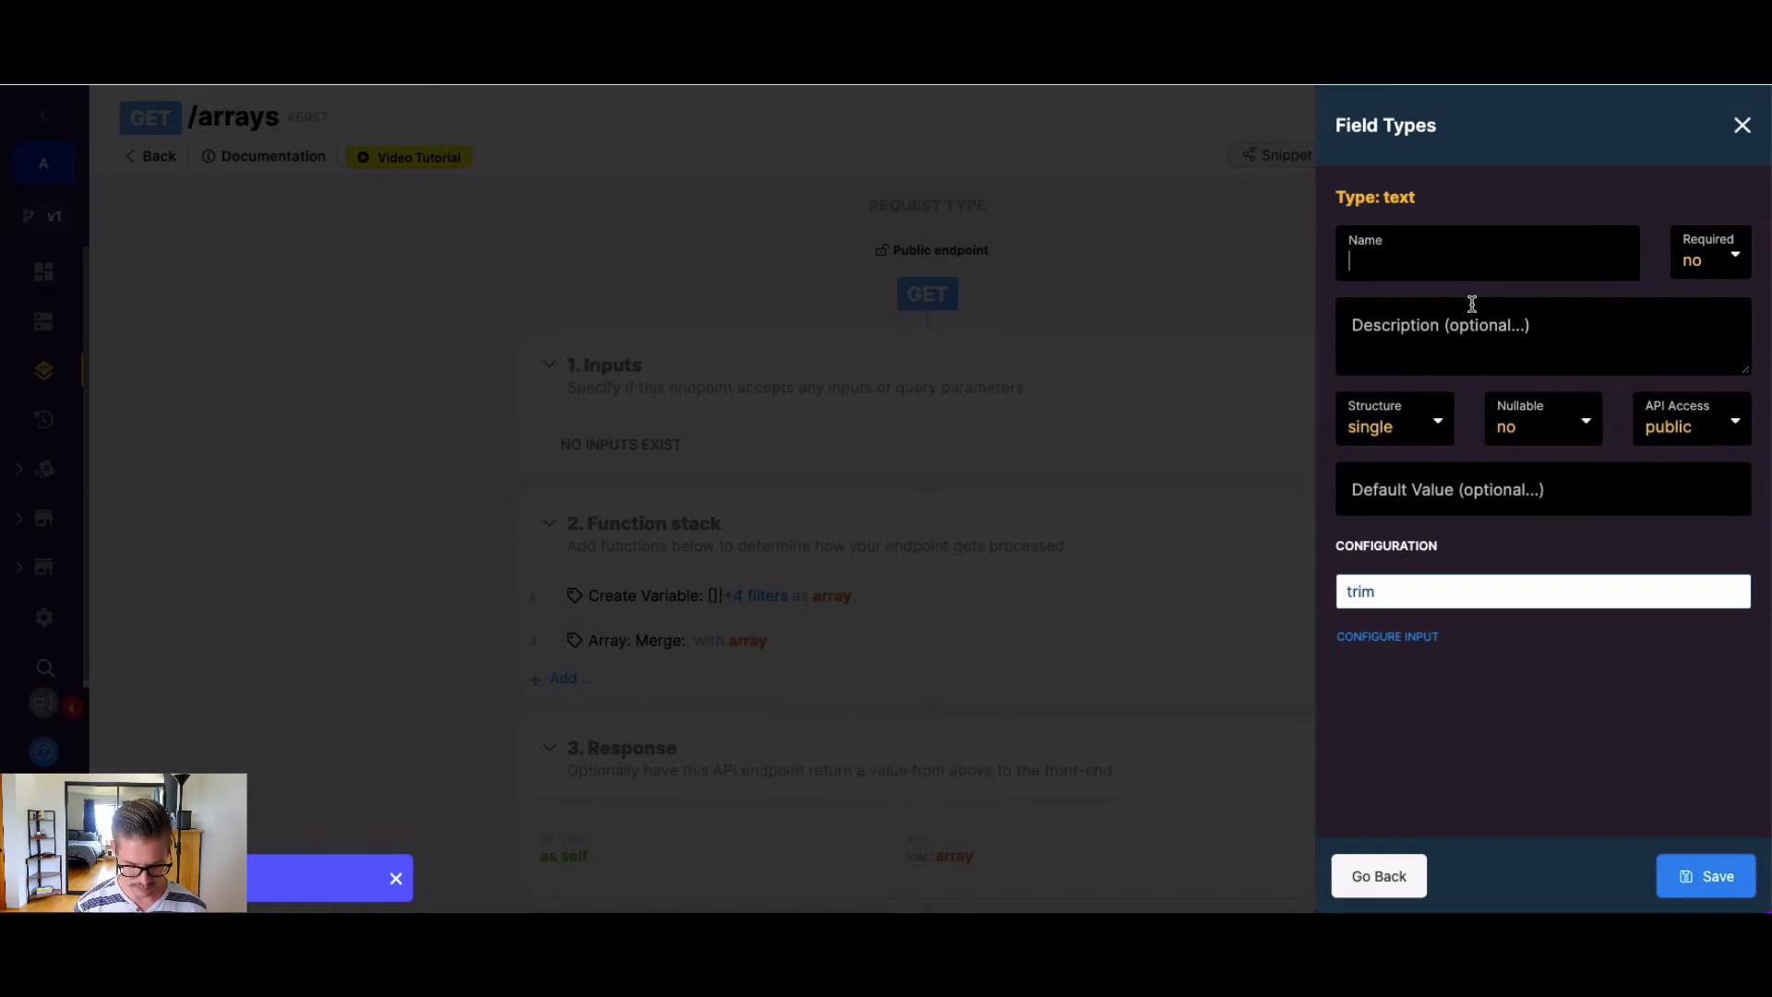
pyautogui.write('new_array')
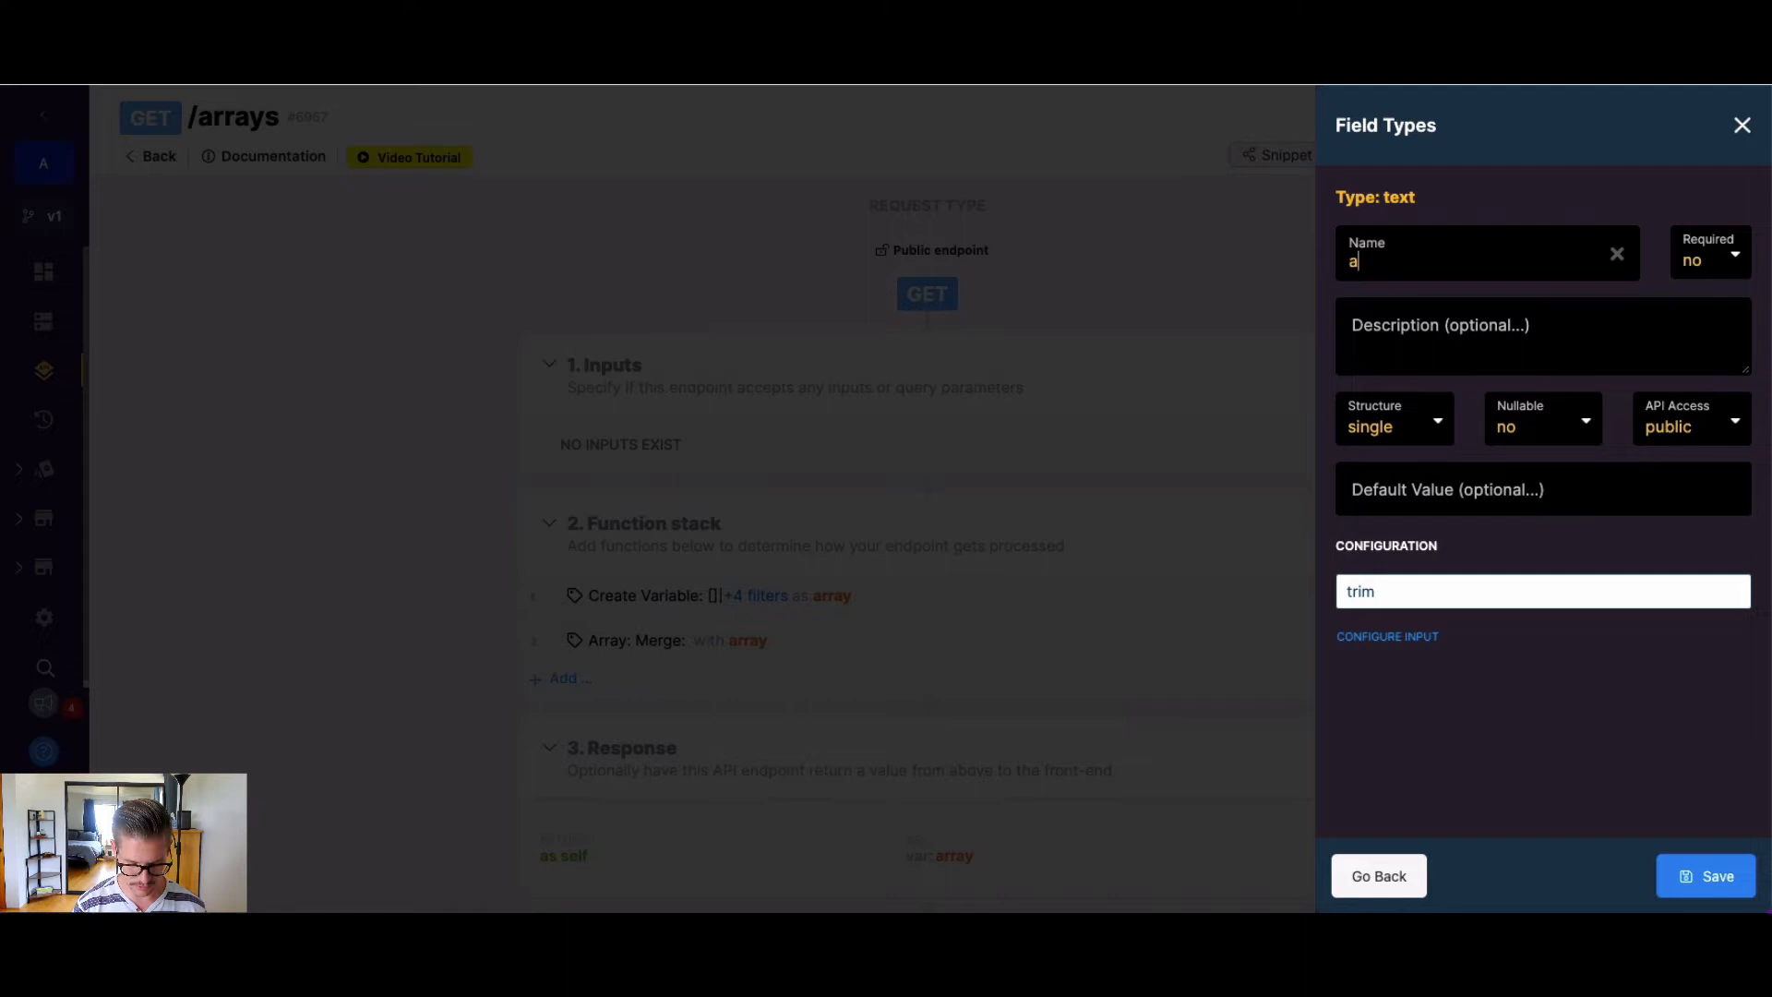
pyautogui.write('array_2')
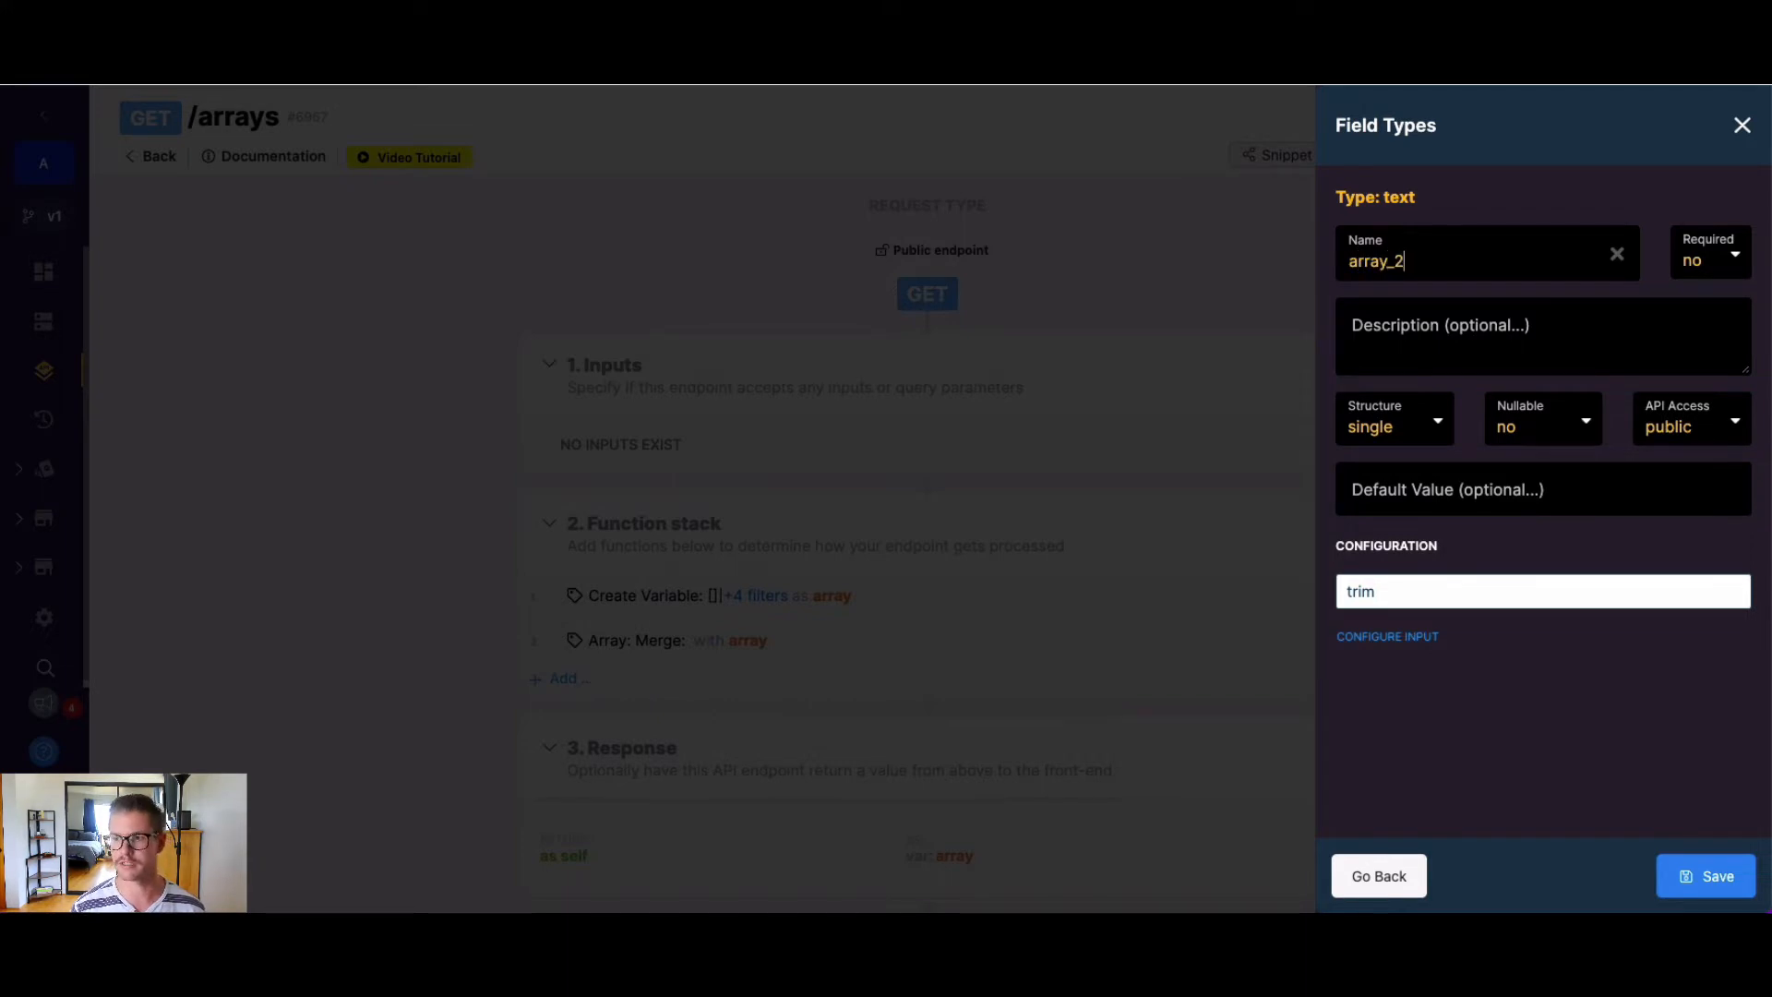
pyautogui.moveTo(1405, 401)
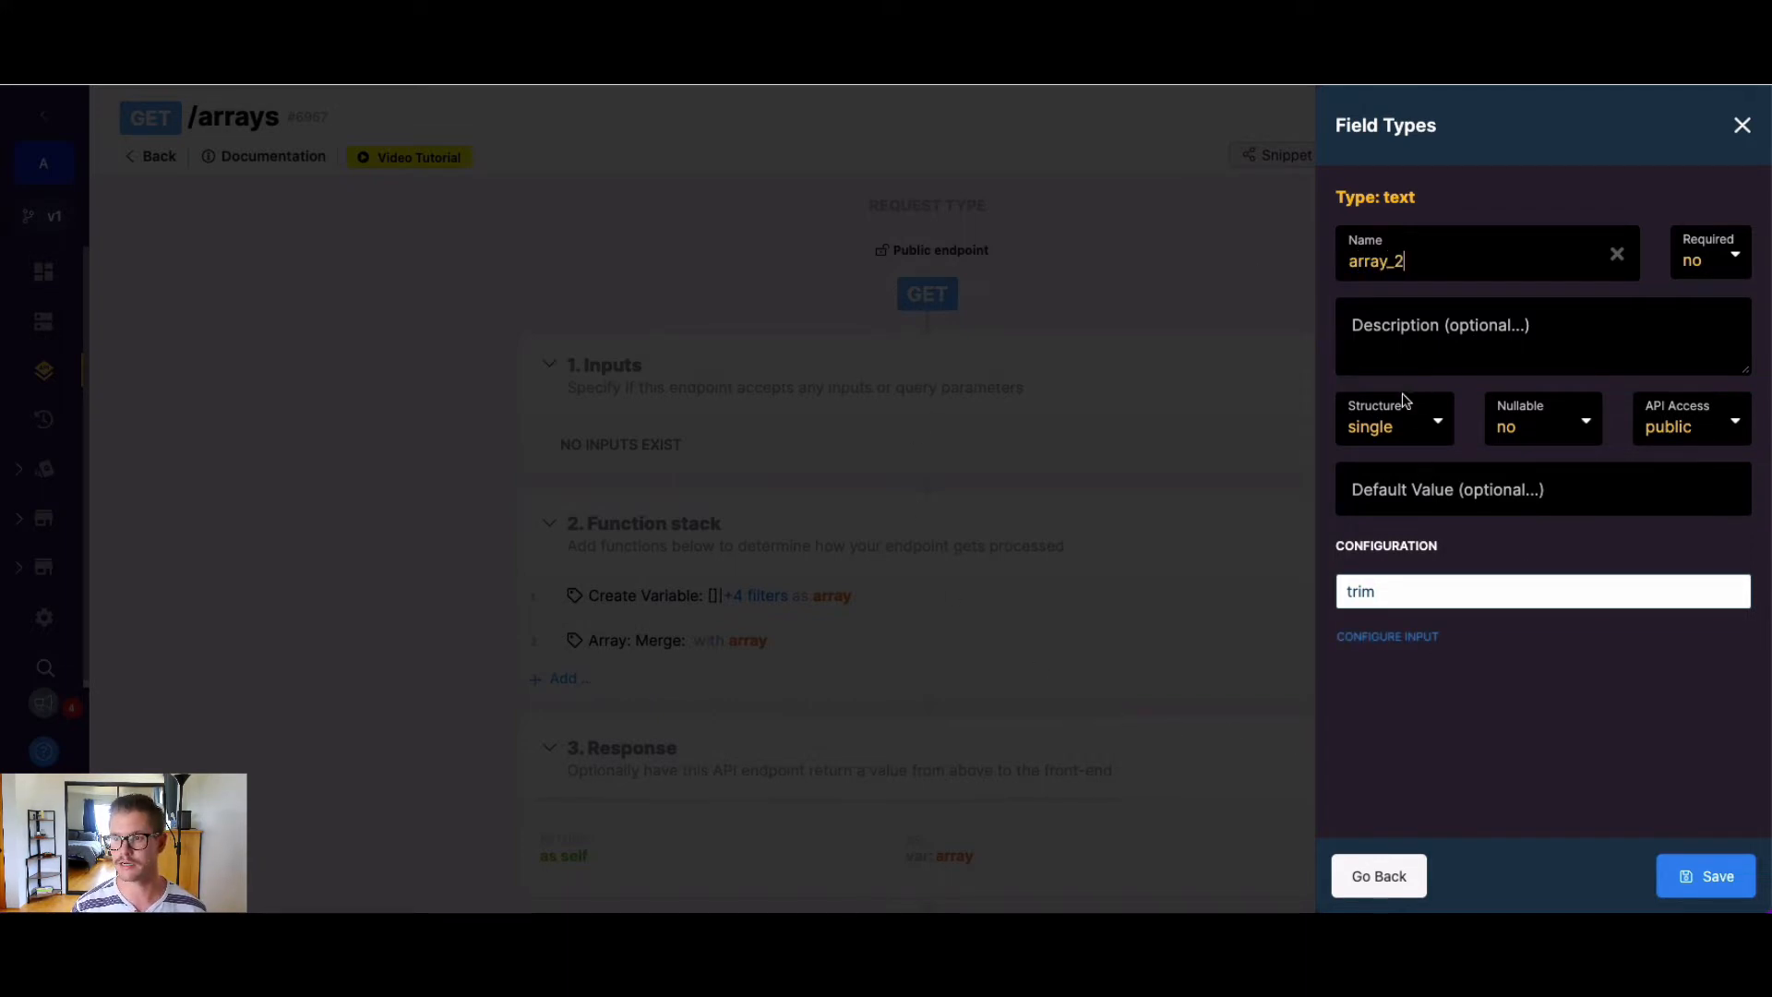
pyautogui.click(1395, 427)
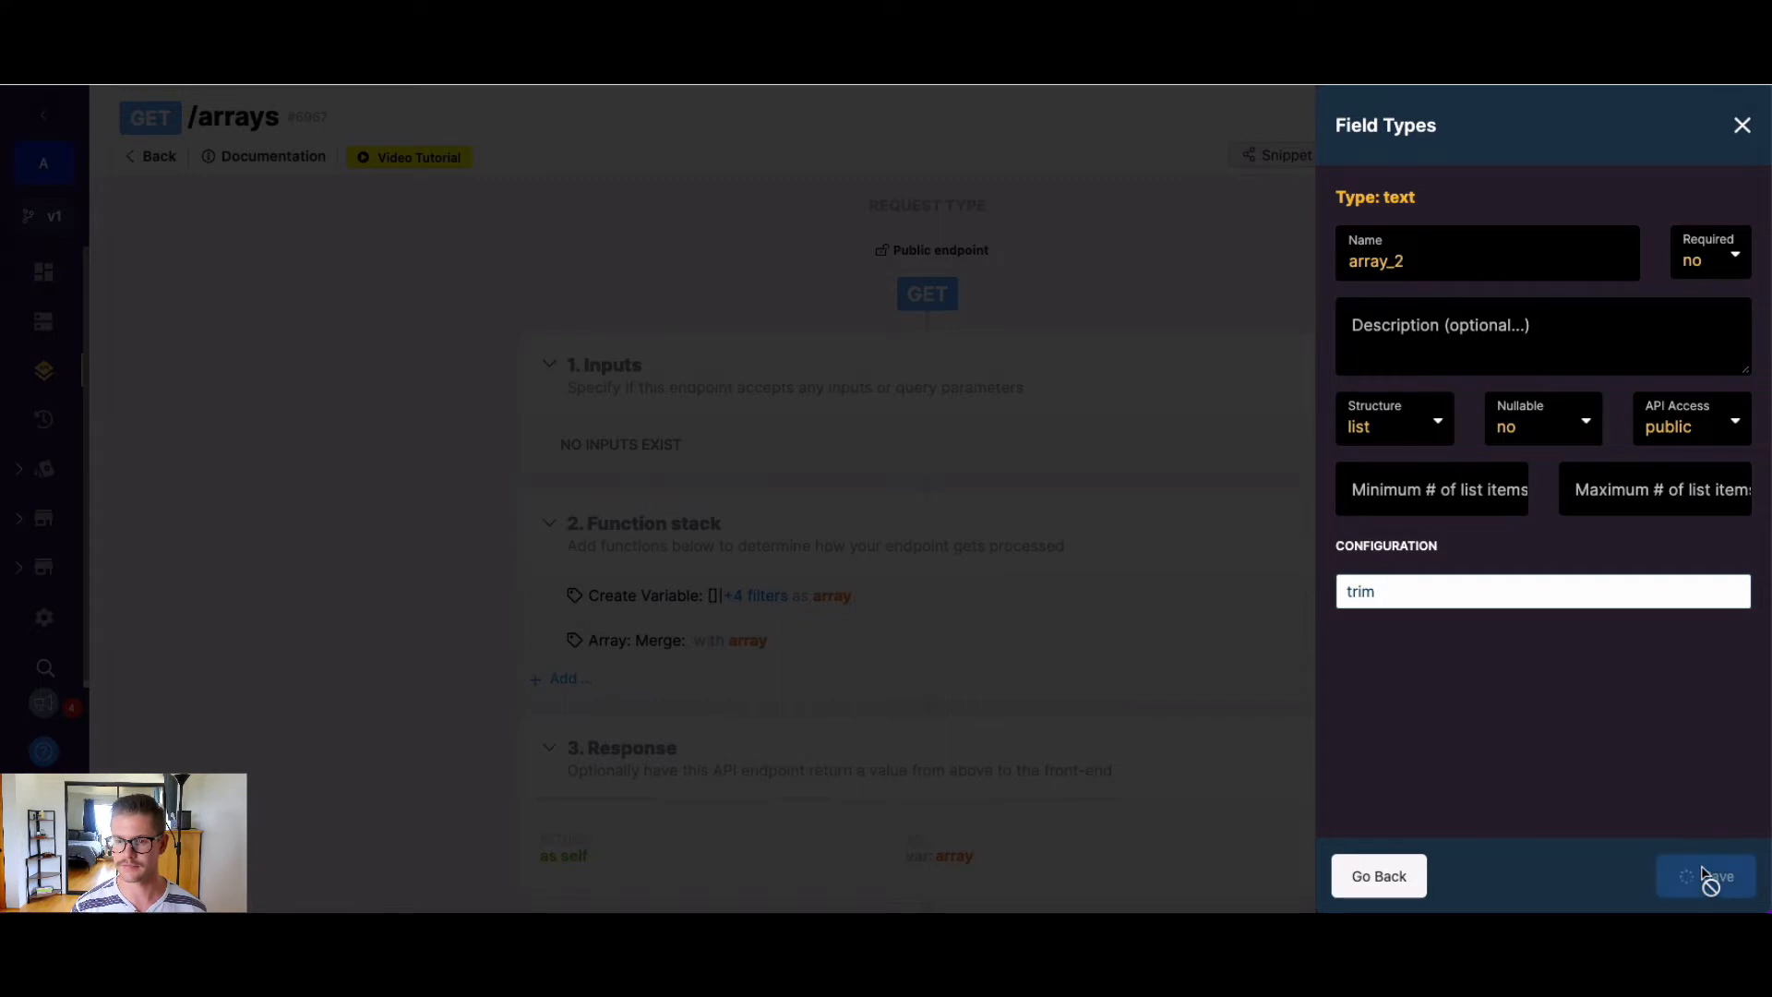
# - Set the Merge step's Value to input array_2 and save it
pyautogui.click(1704, 875)
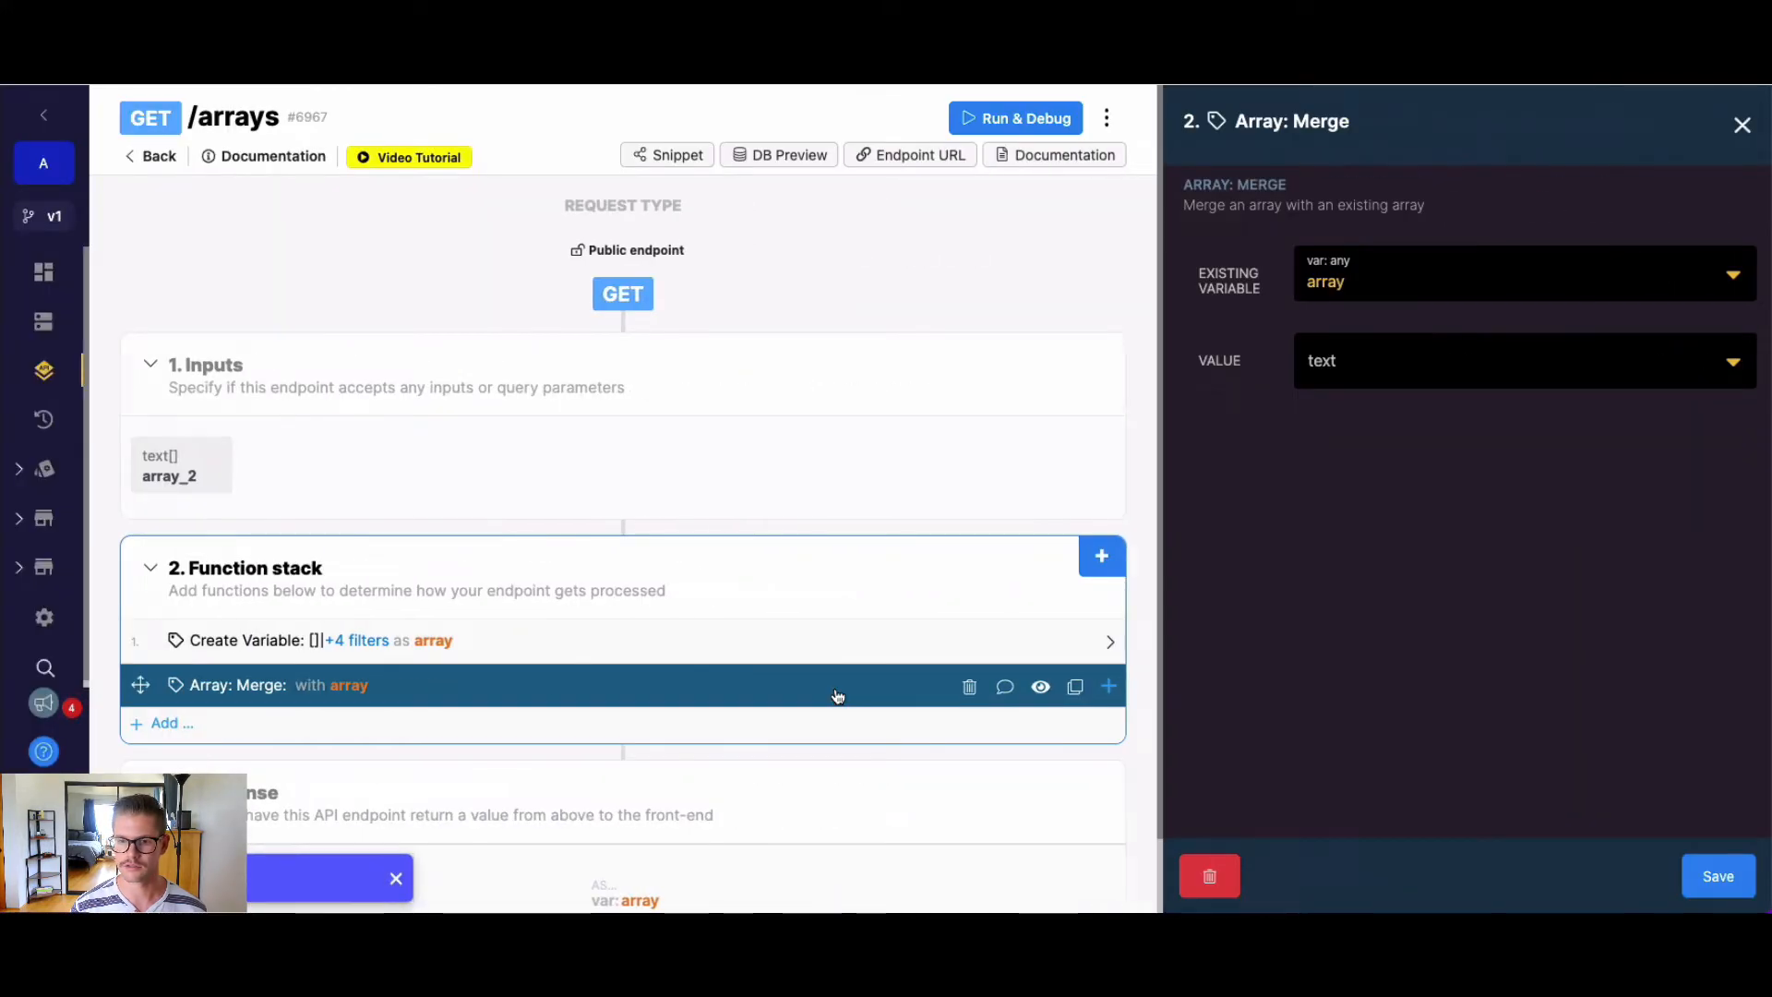
pyautogui.click(1513, 360)
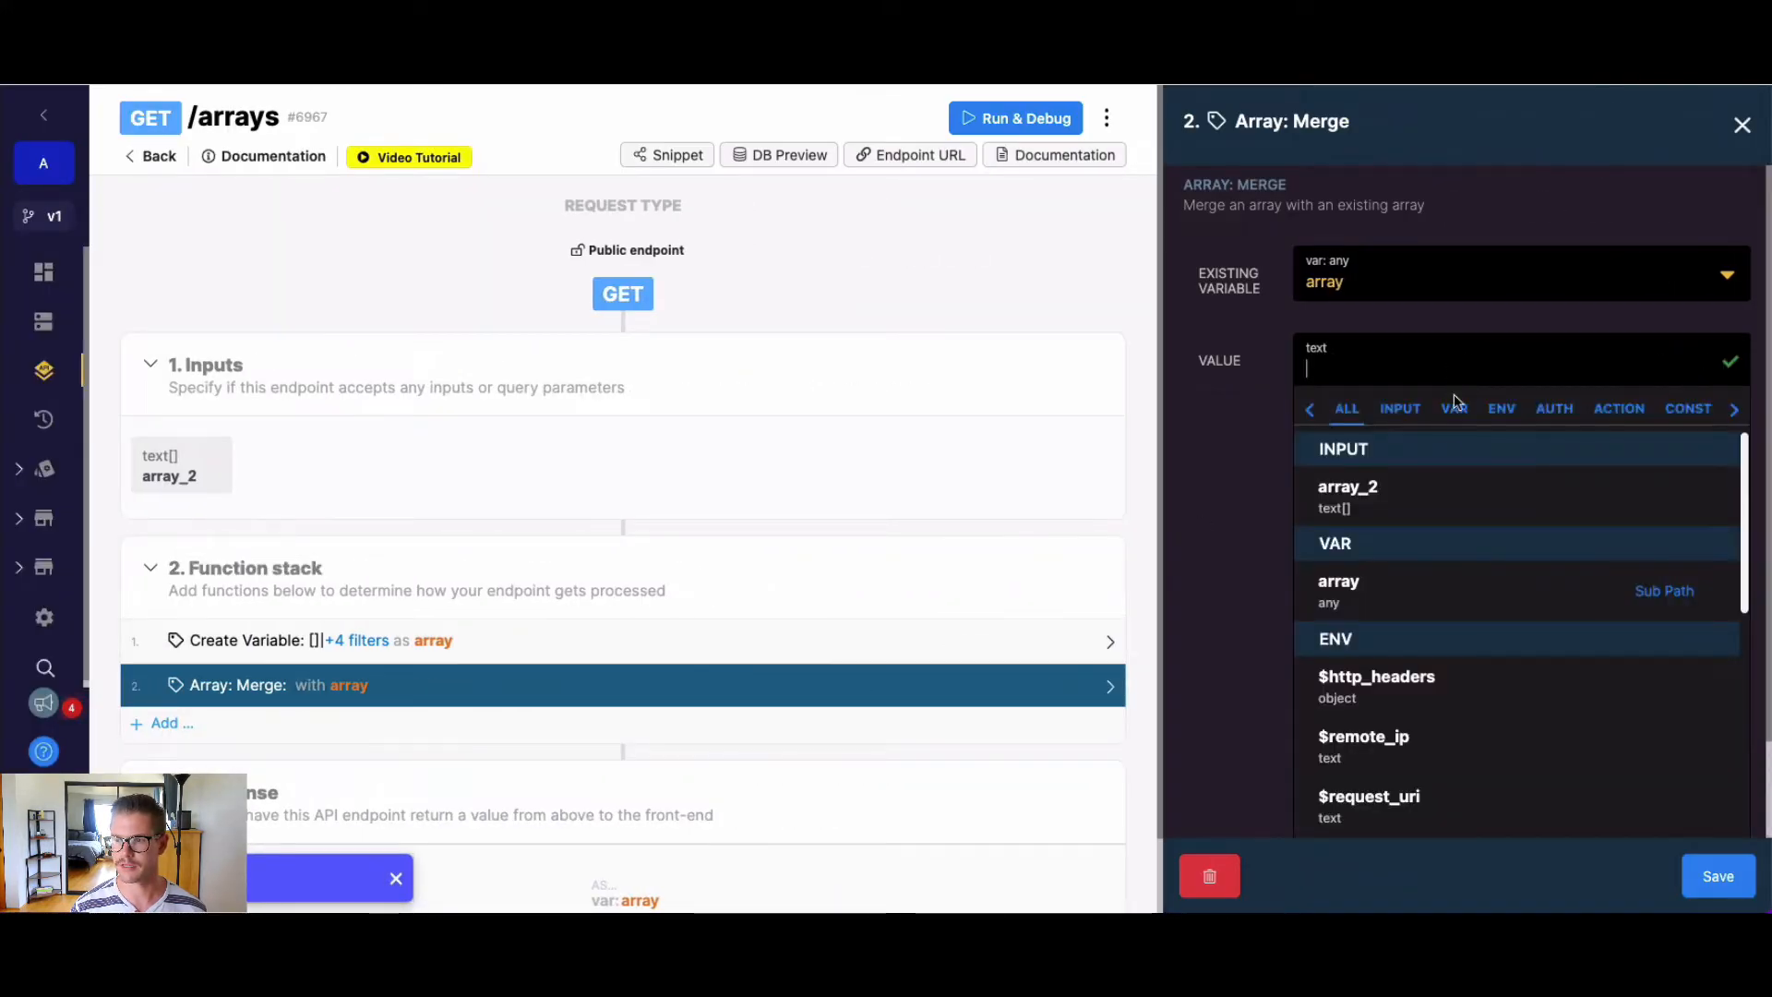
pyautogui.click(1347, 495)
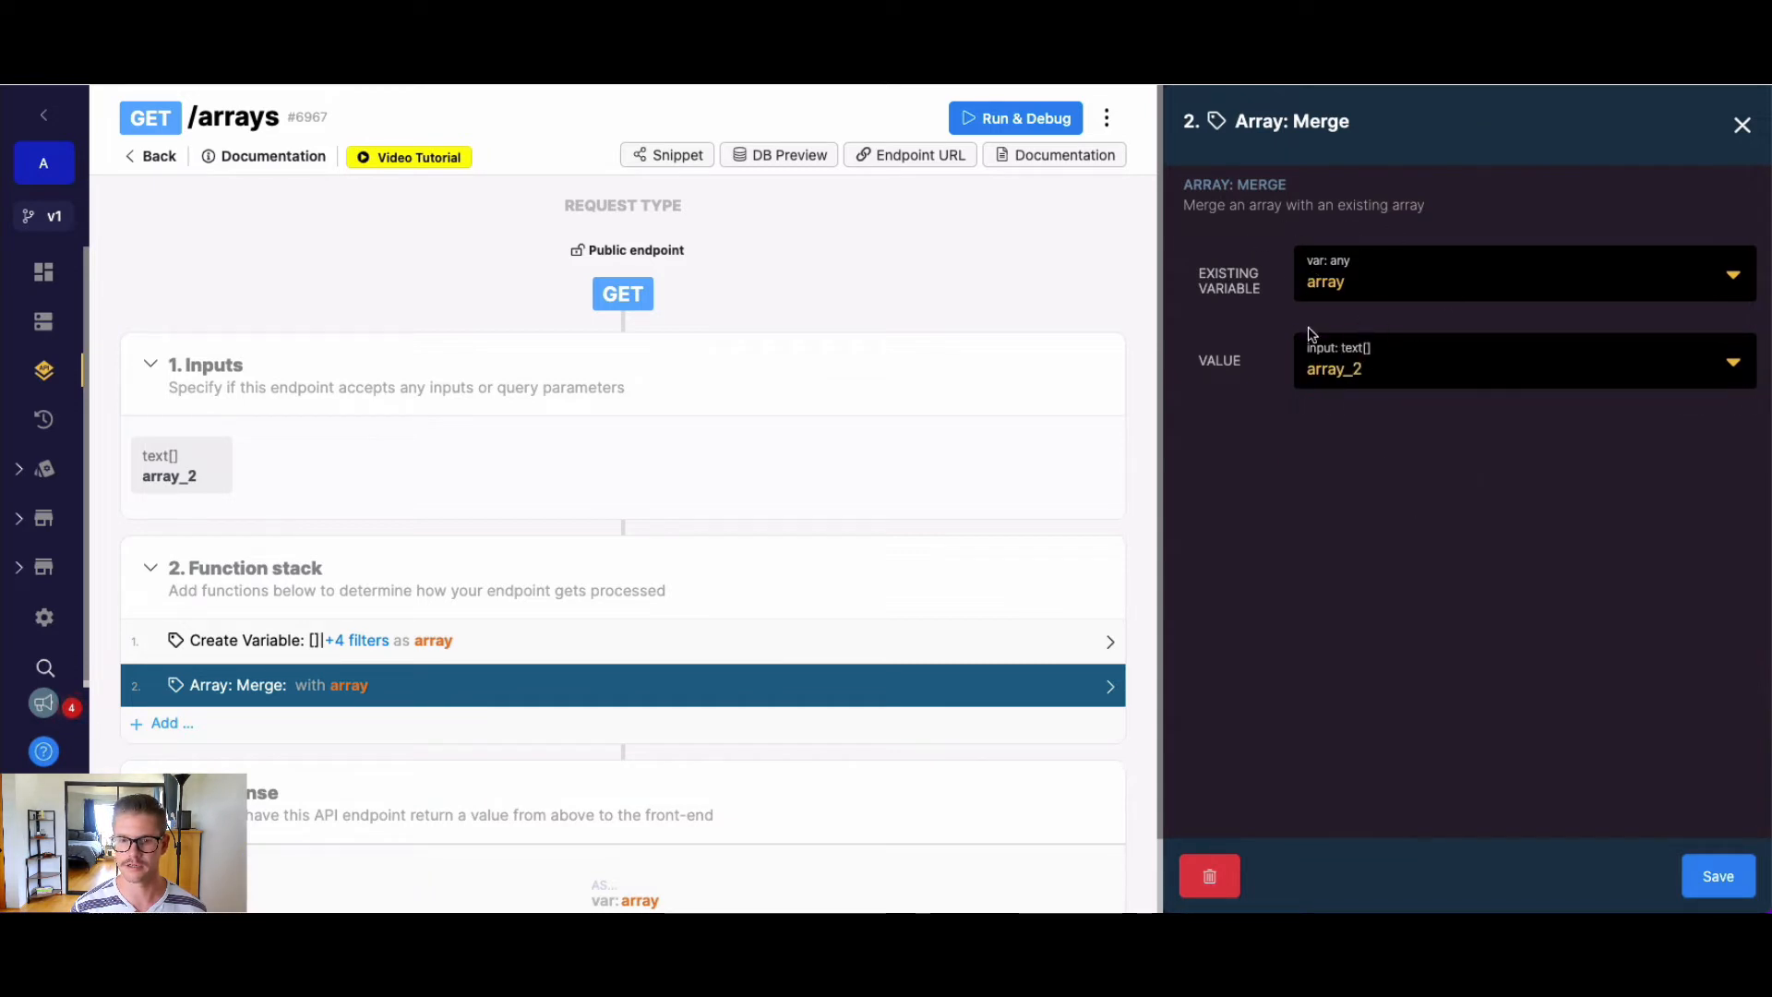
pyautogui.click(1333, 369)
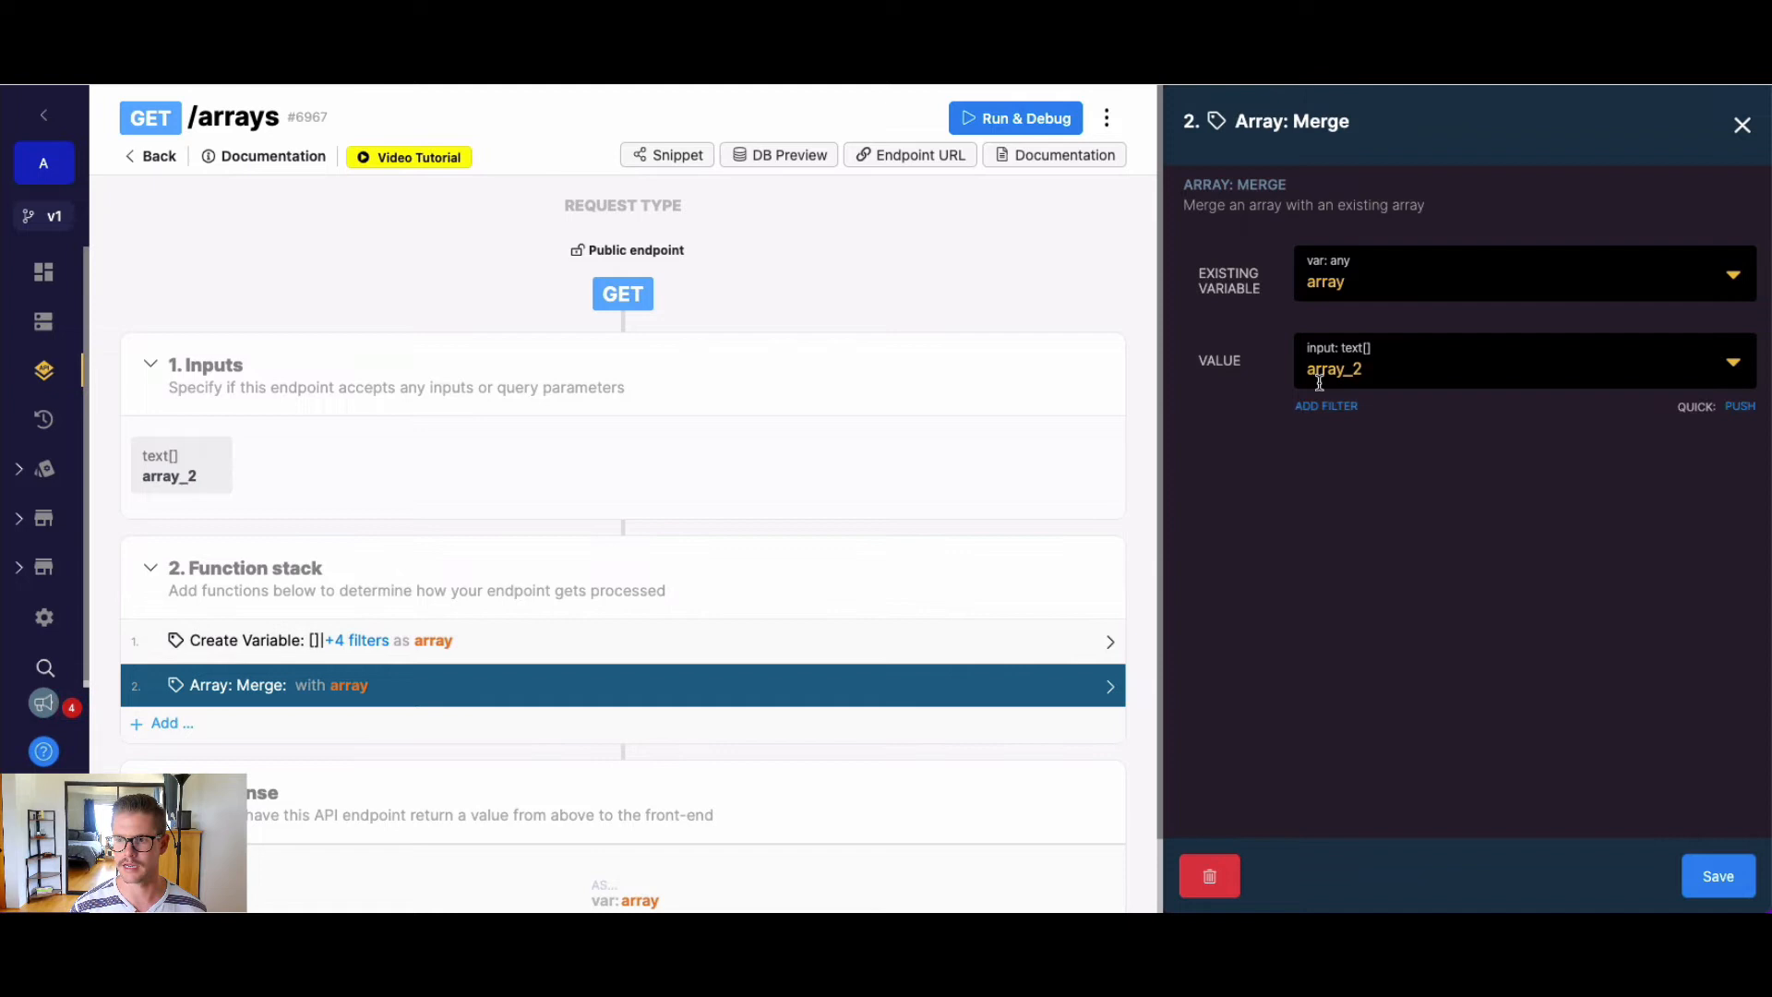
pyautogui.moveTo(1619, 836)
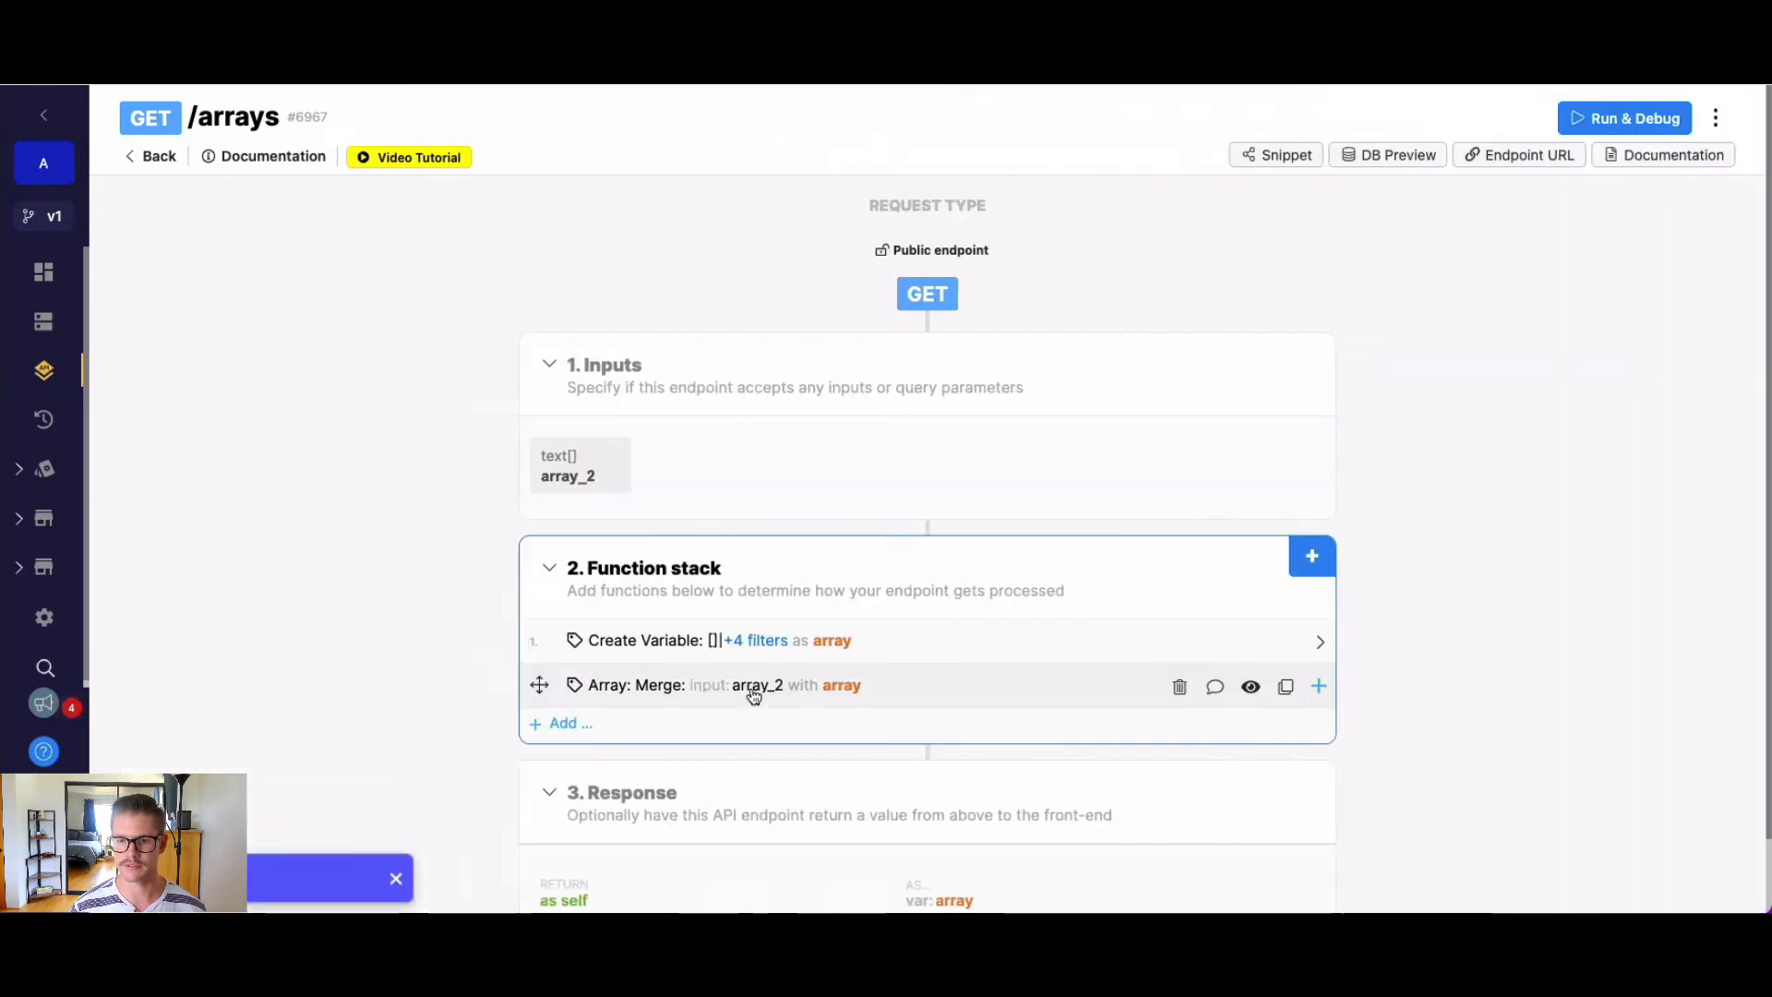
pyautogui.scroll(-3)
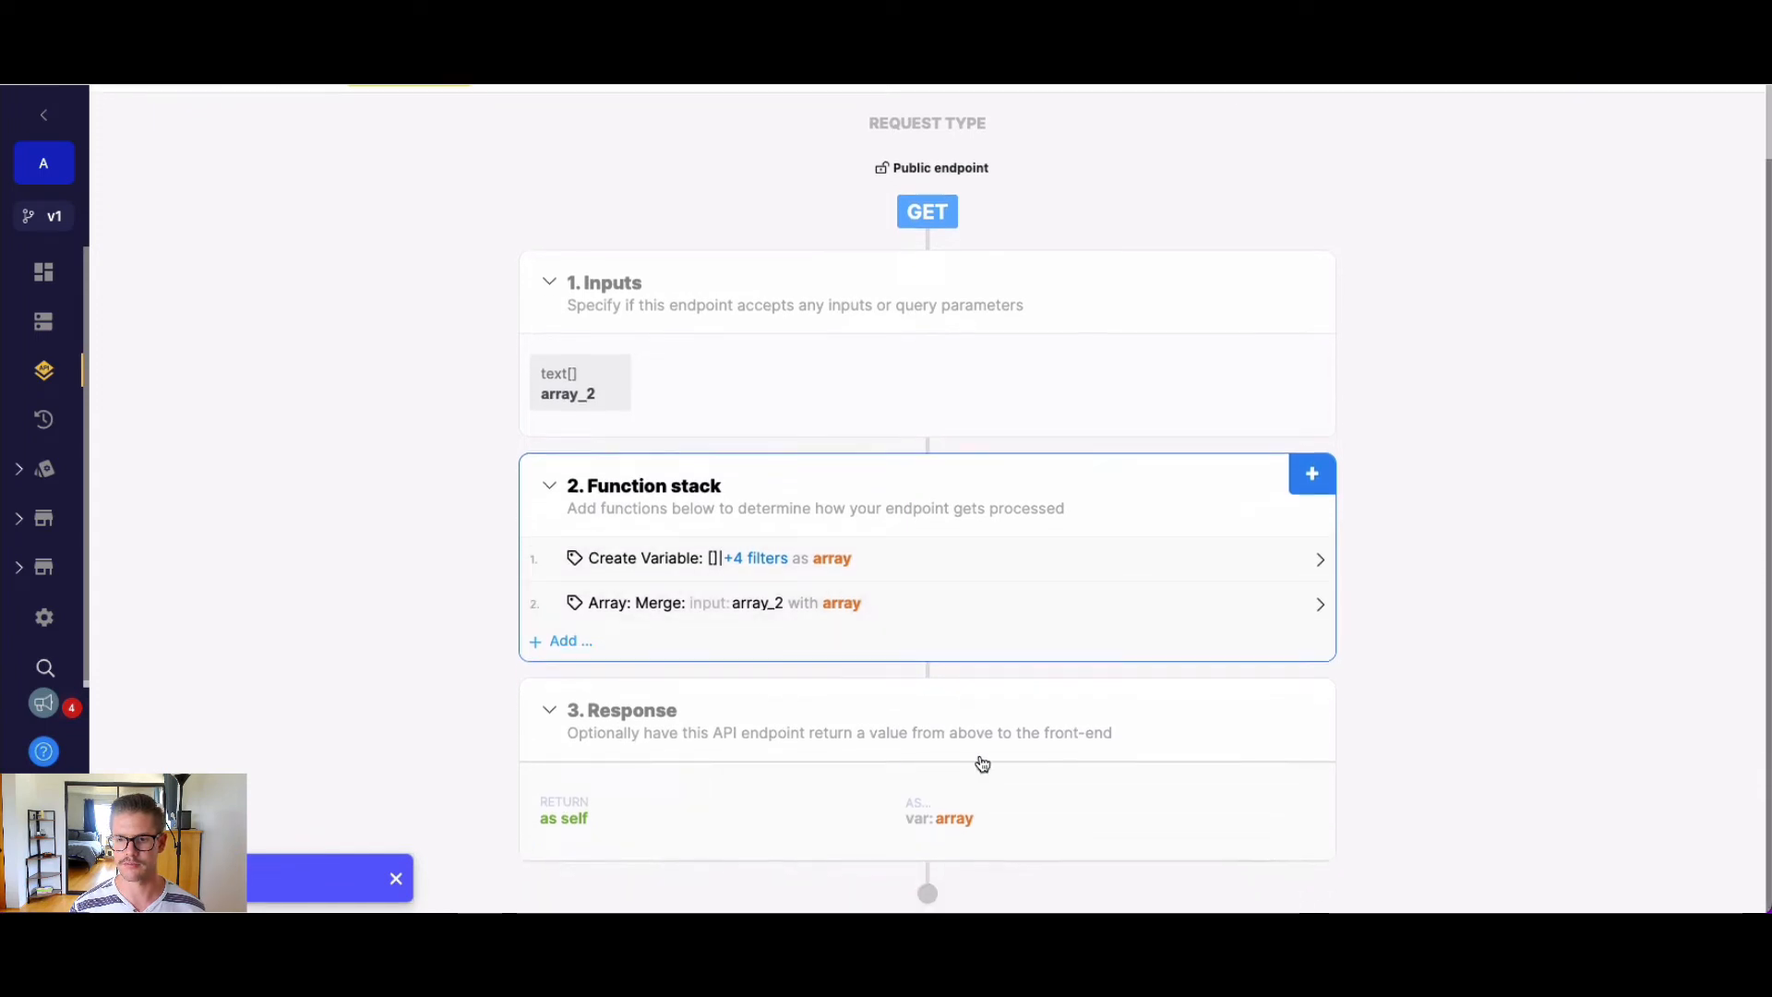
# - Run the endpoint in Run & Debug with array_2 set to ["x", "y", "z"]
pyautogui.click(1150, 118)
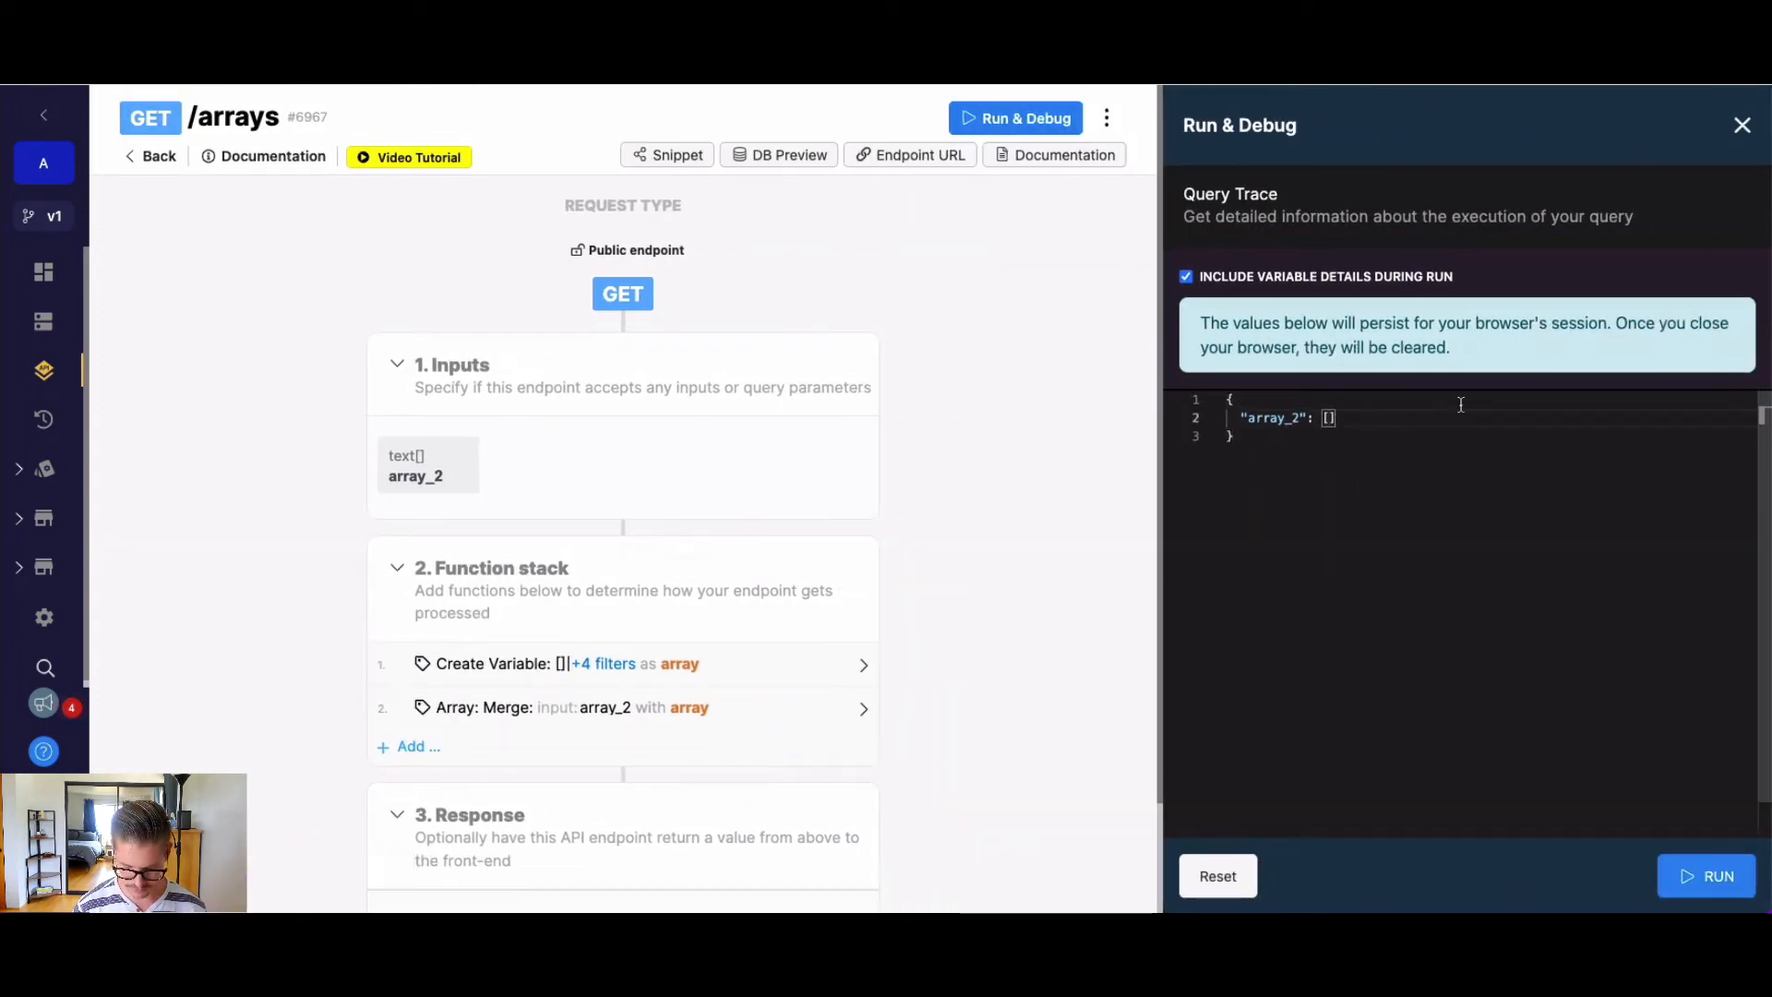
pyautogui.write('"x"')
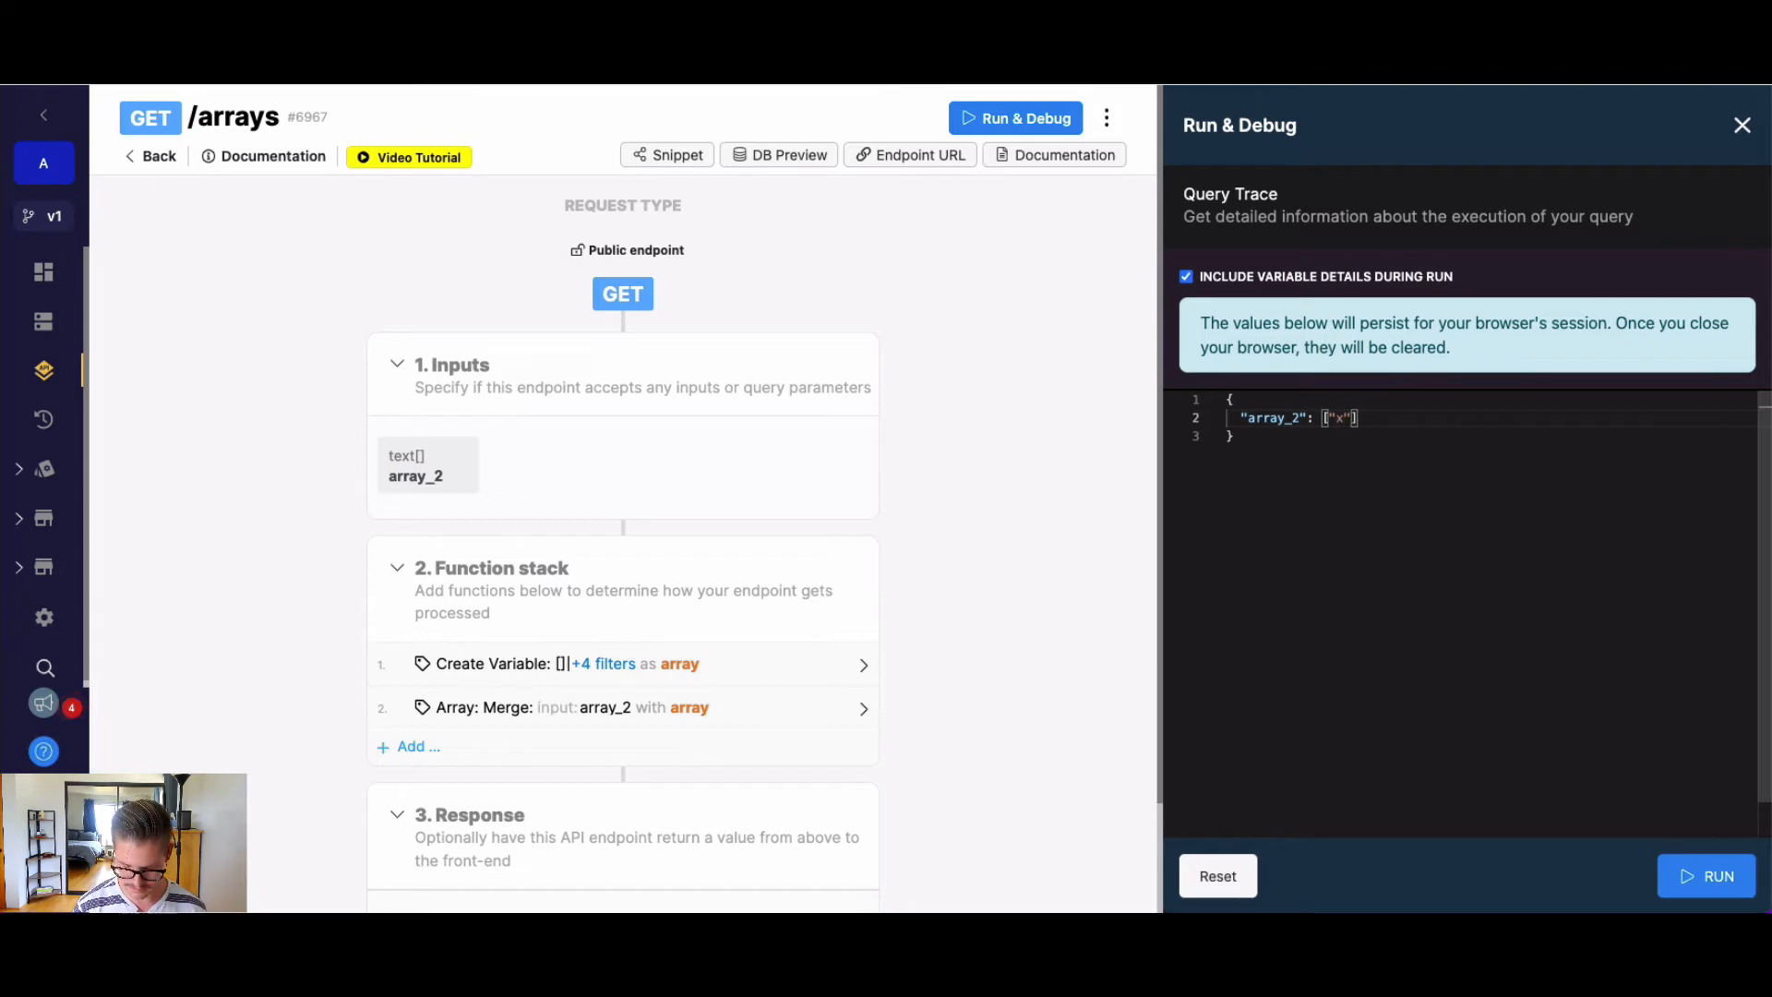
pyautogui.write(', "y"')
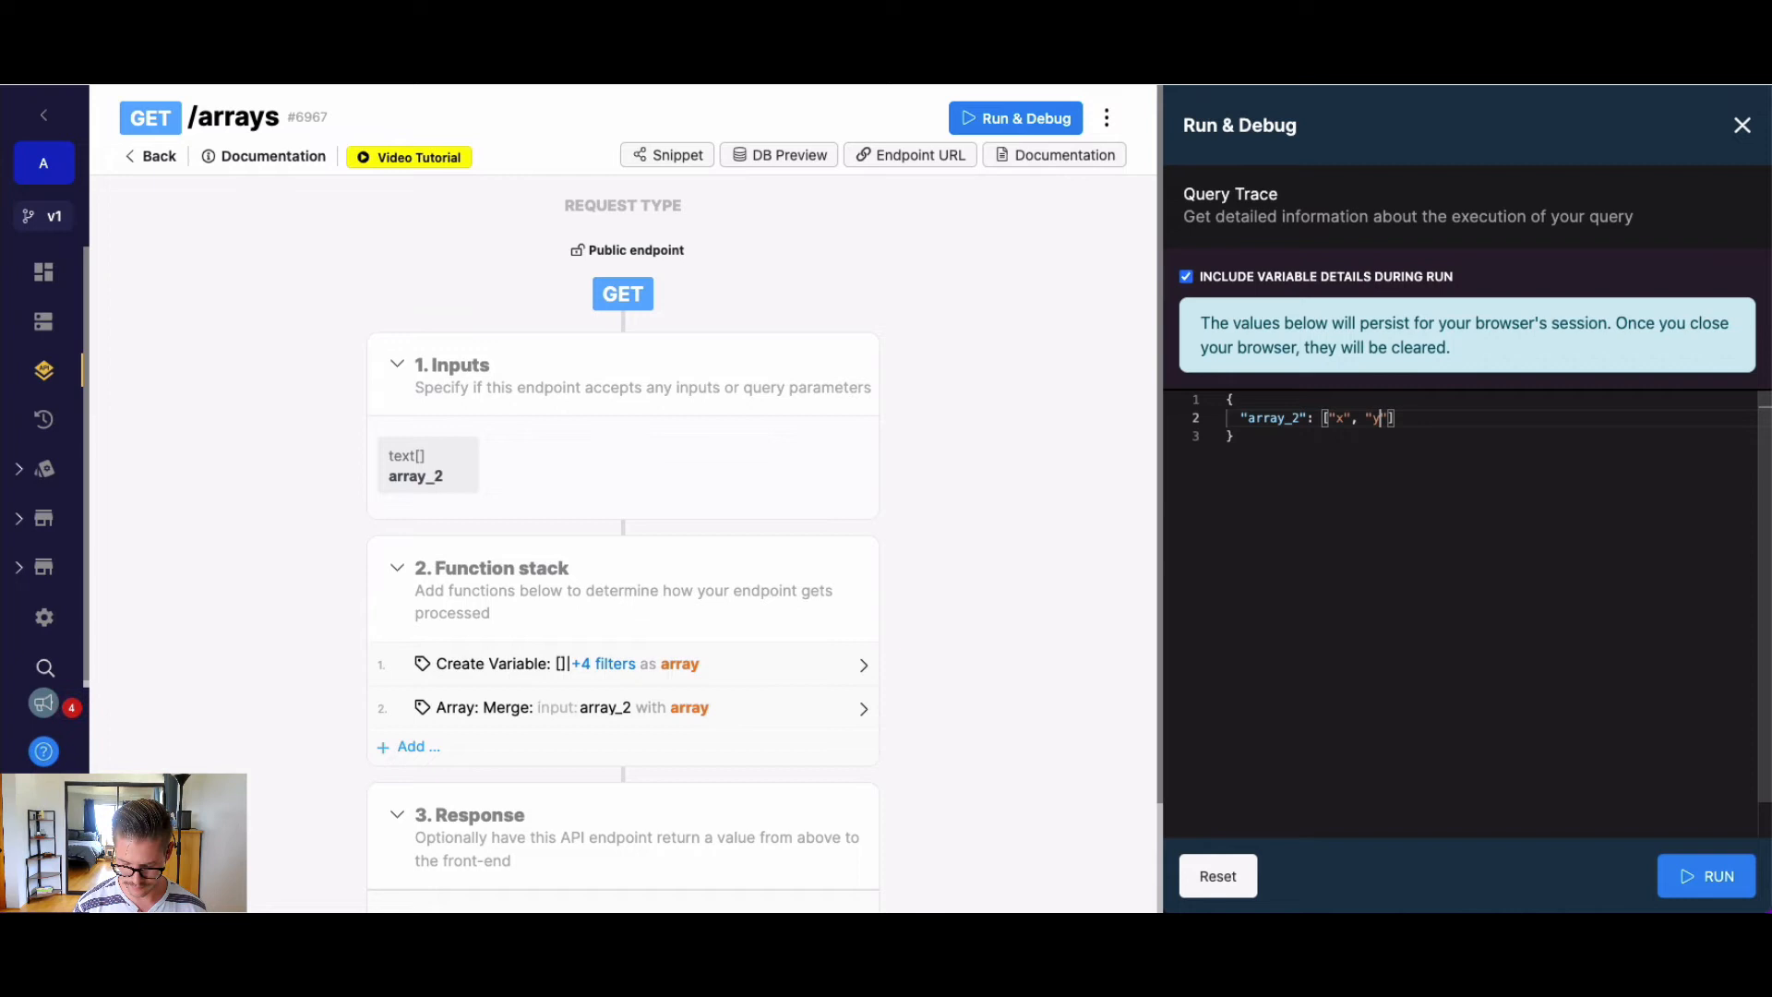
pyautogui.write(', "z"')
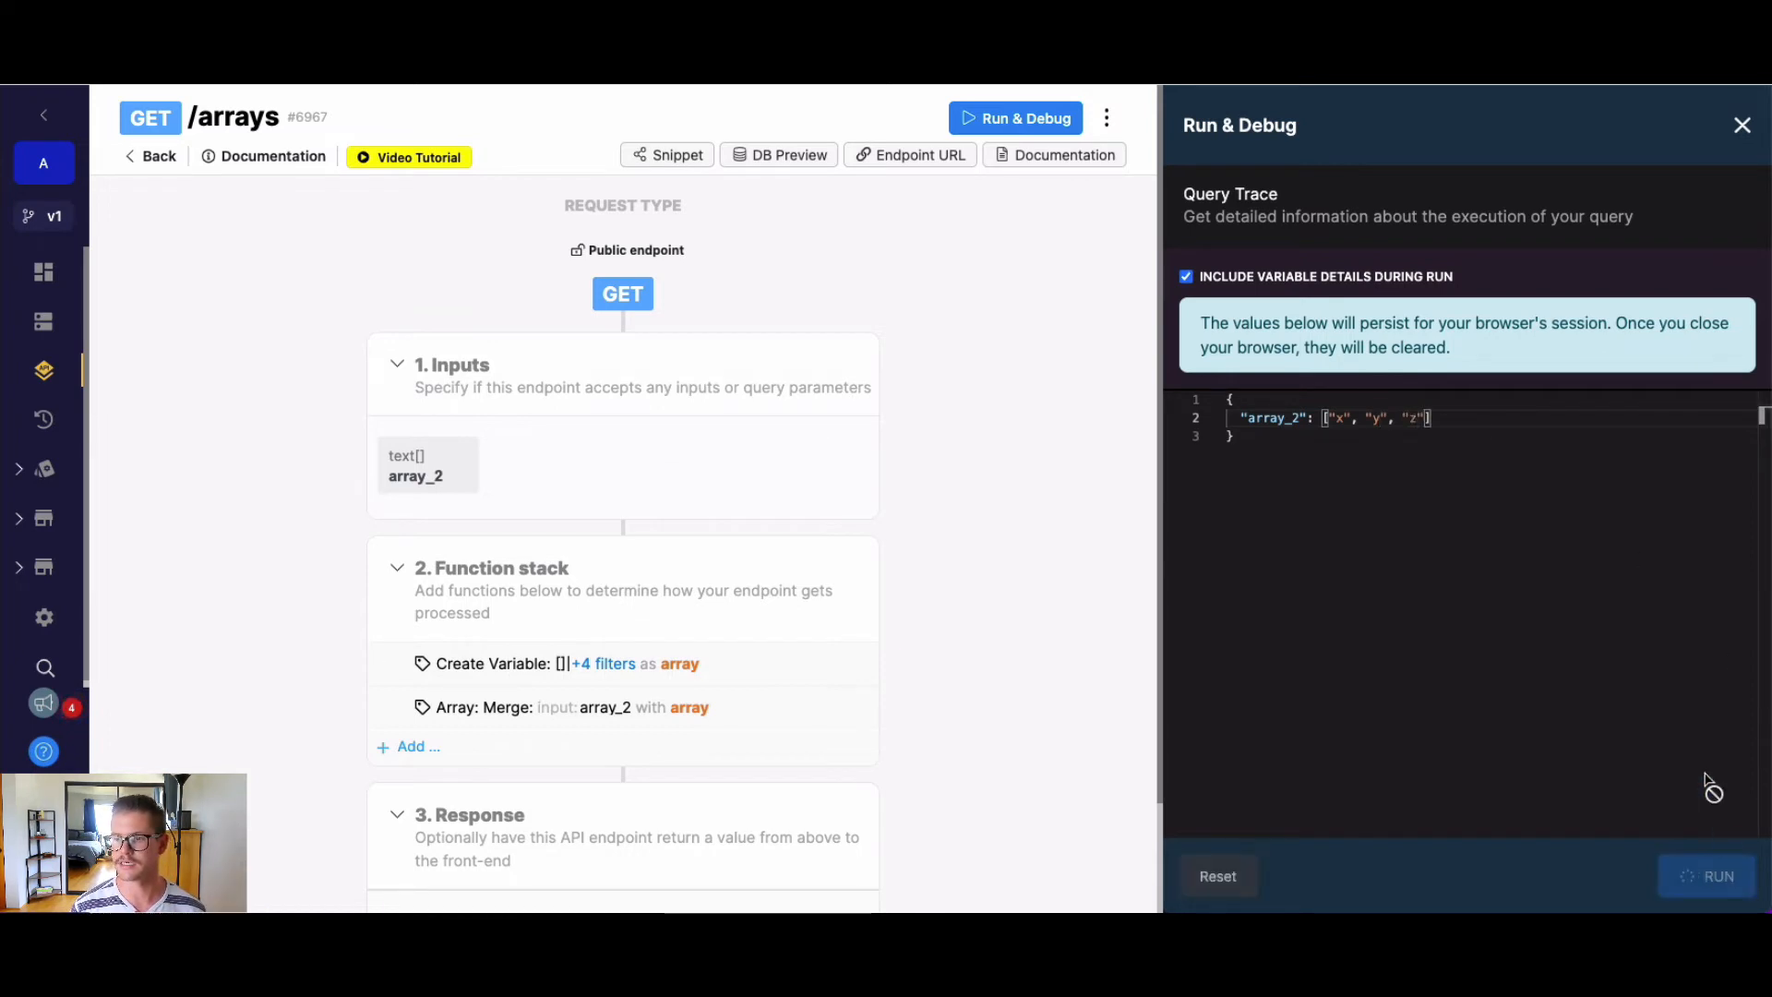
pyautogui.click(1716, 875)
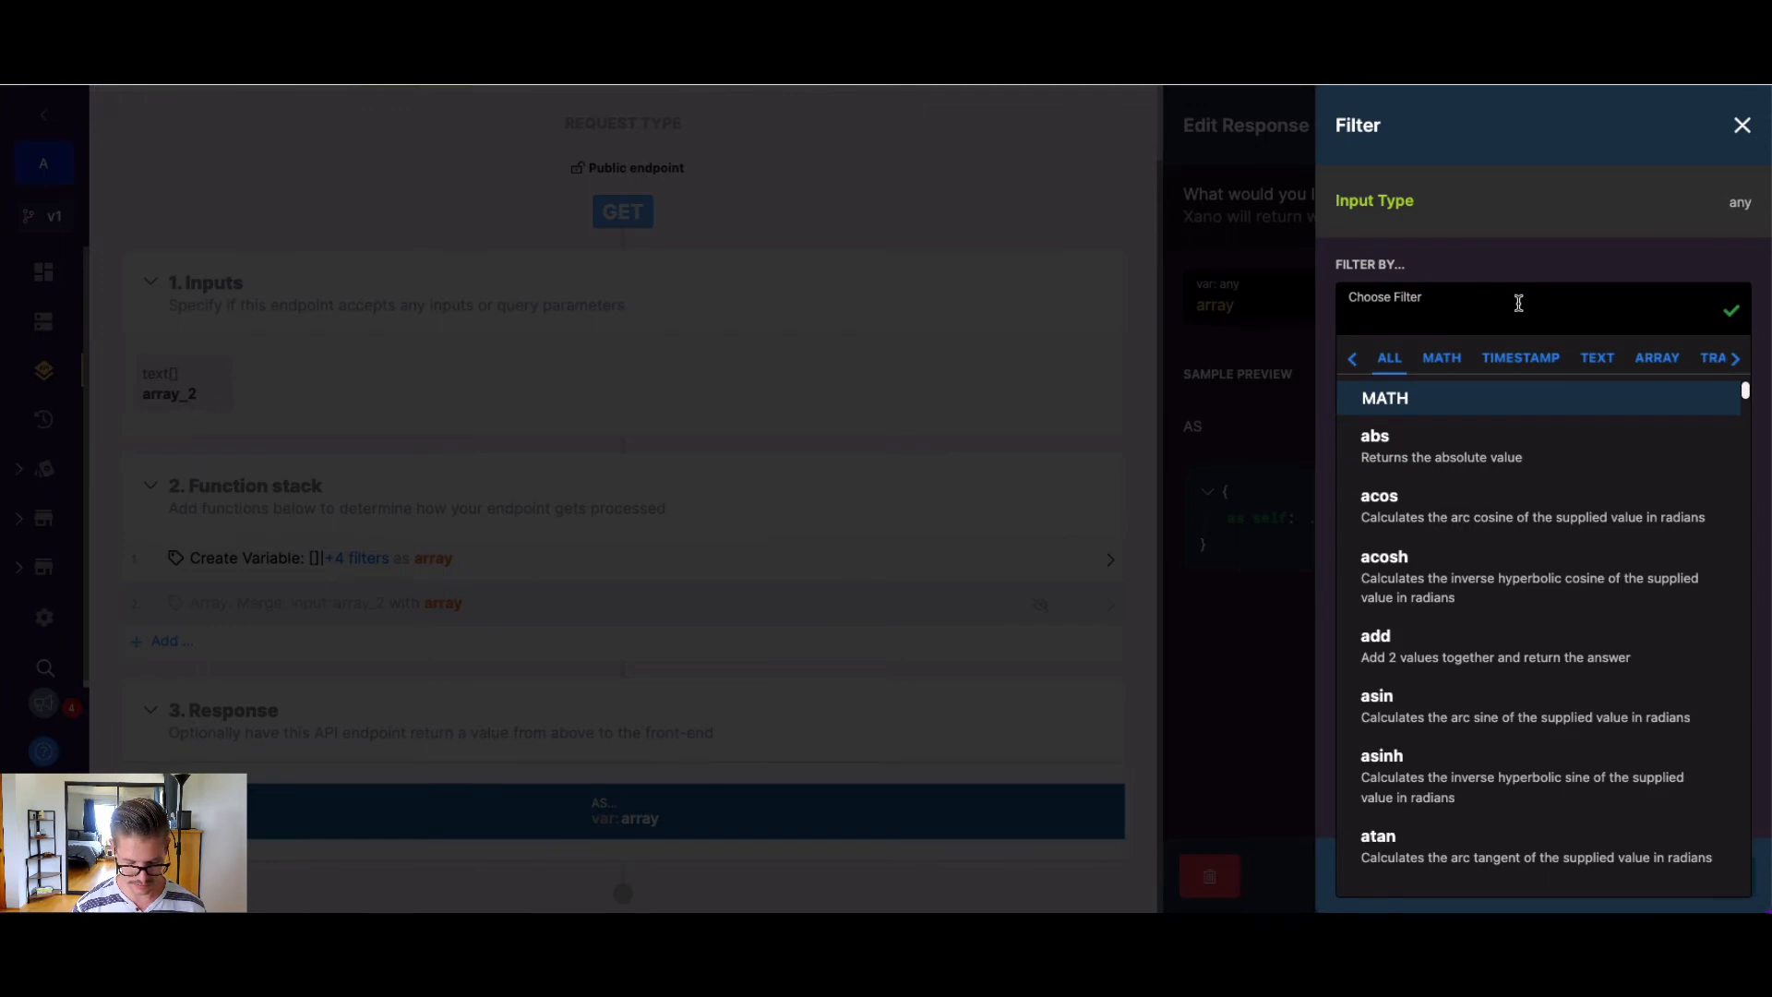
# - Add a merge filter to the Response value, merging in input array_2
pyautogui.write('merge')
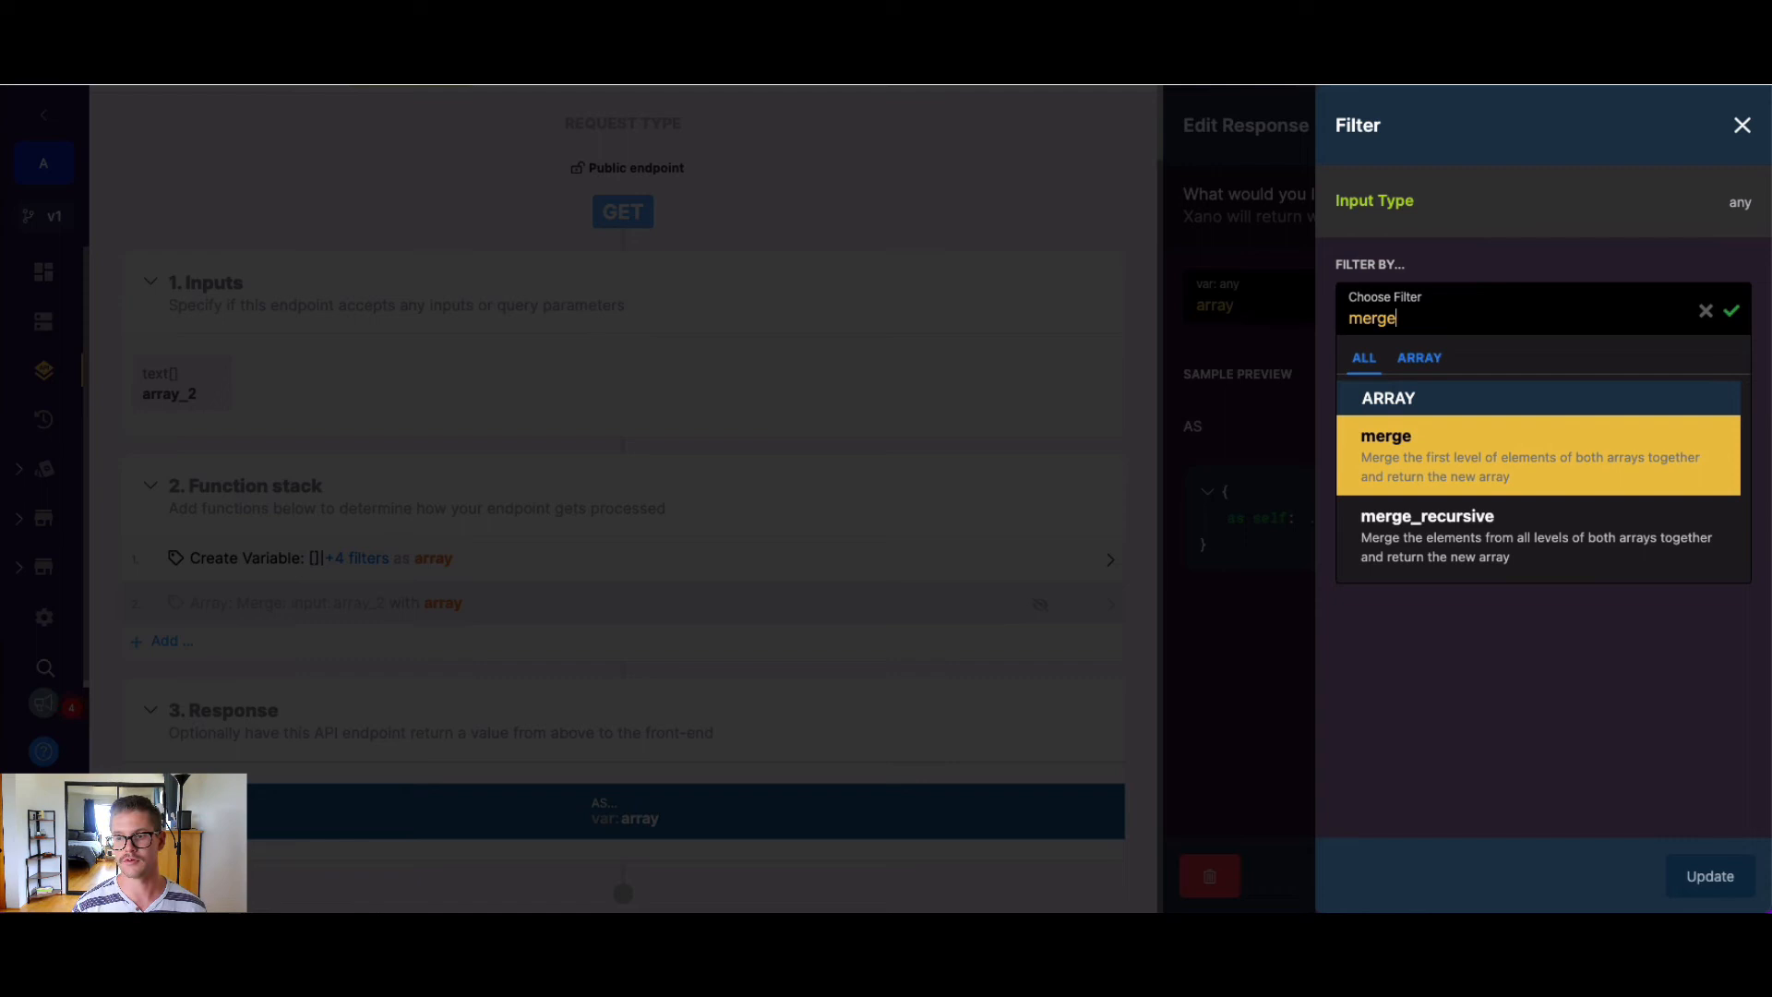
pyautogui.moveTo(1604, 489)
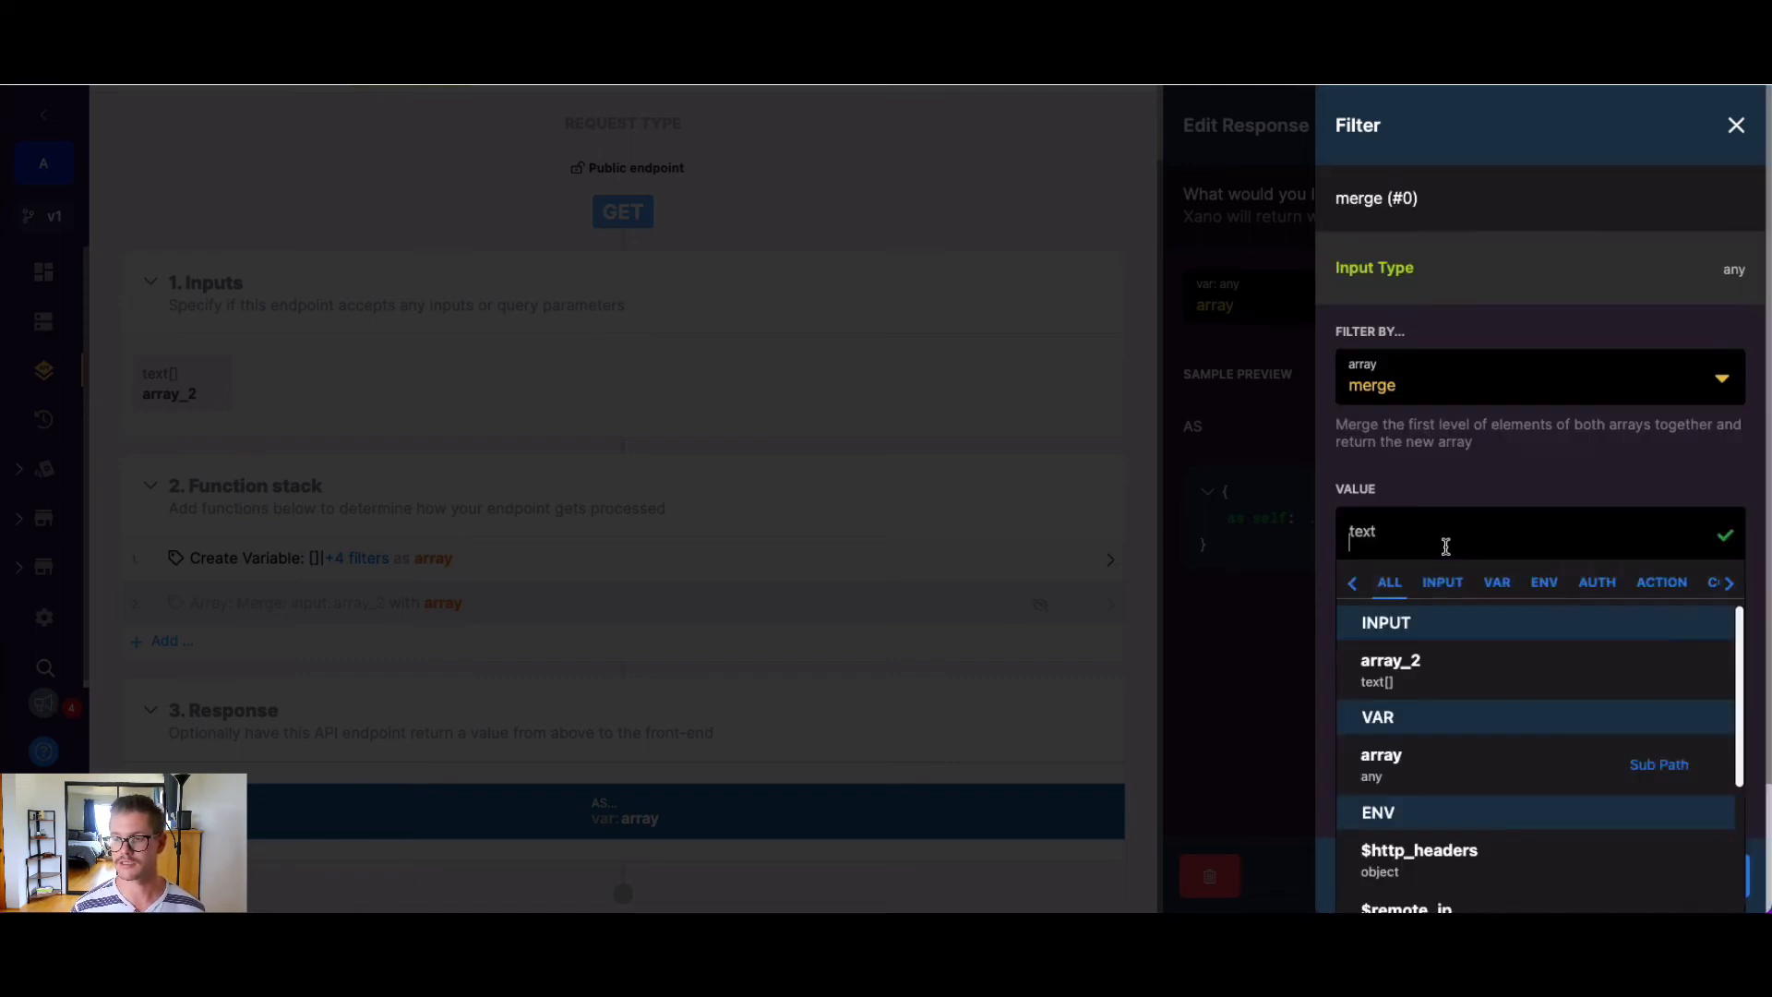
pyautogui.click(1388, 668)
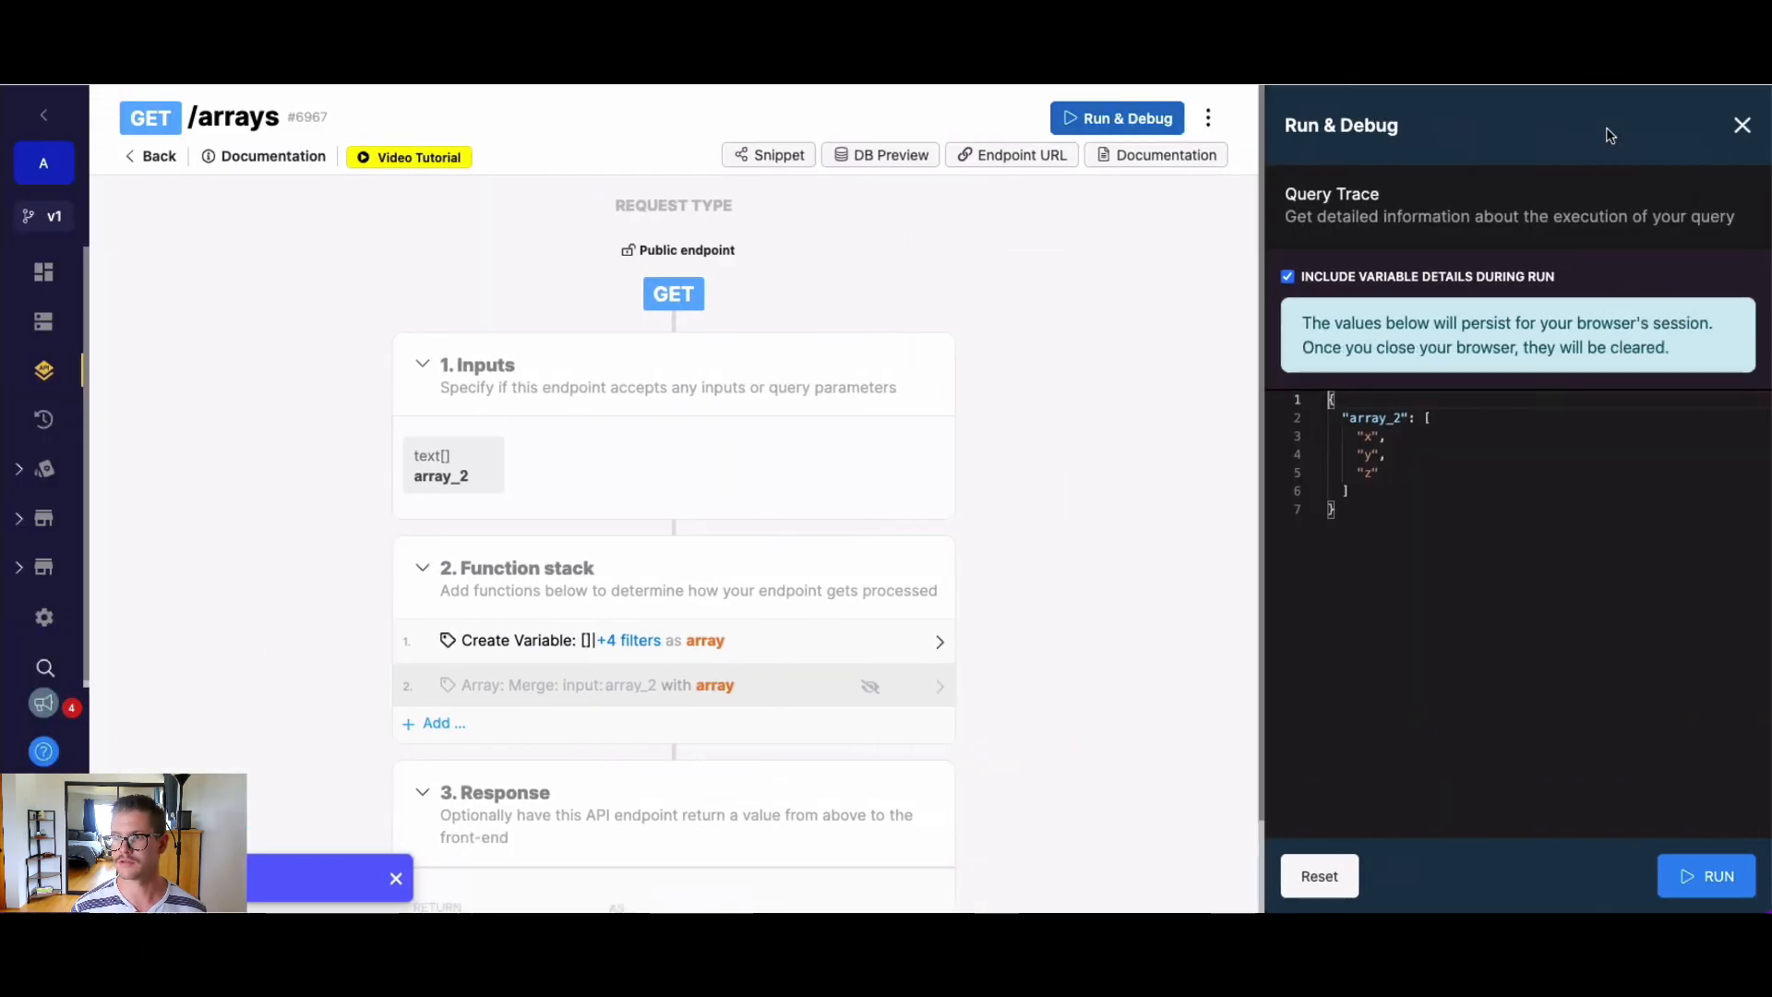
# - Run the endpoint, confirm the result a, b, c, d, x, y, z, and close the panel
pyautogui.click(1706, 875)
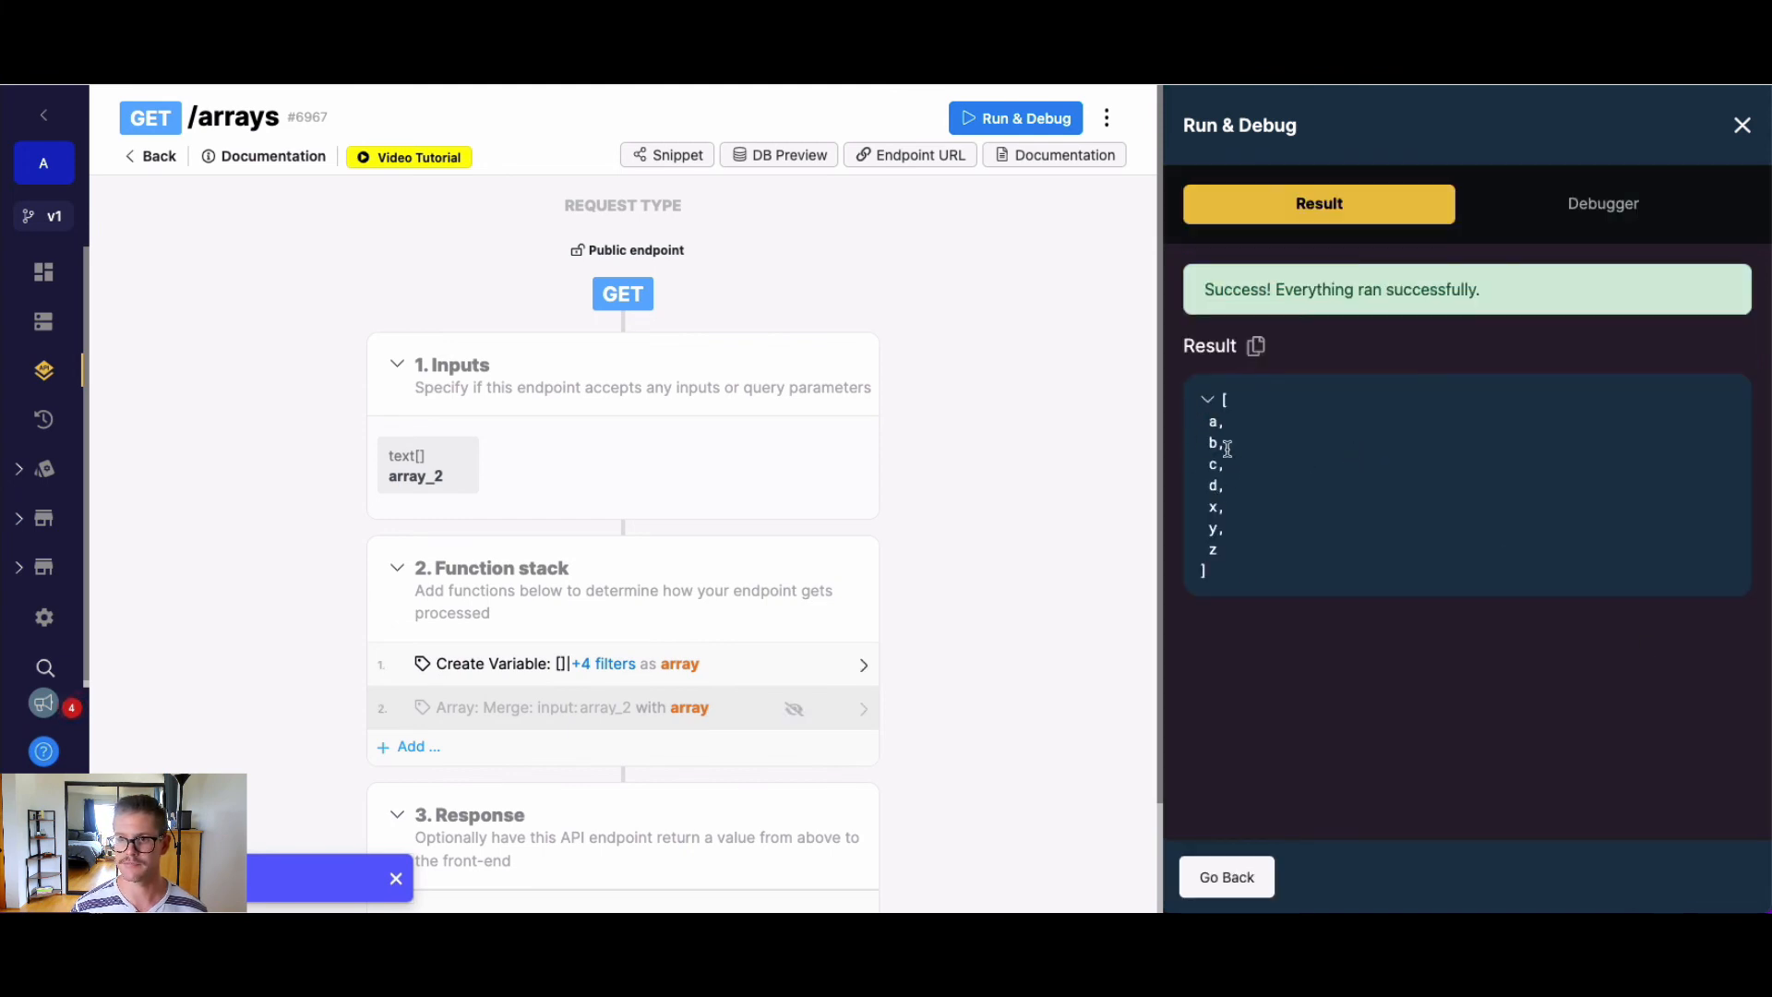
pyautogui.scroll(-3)
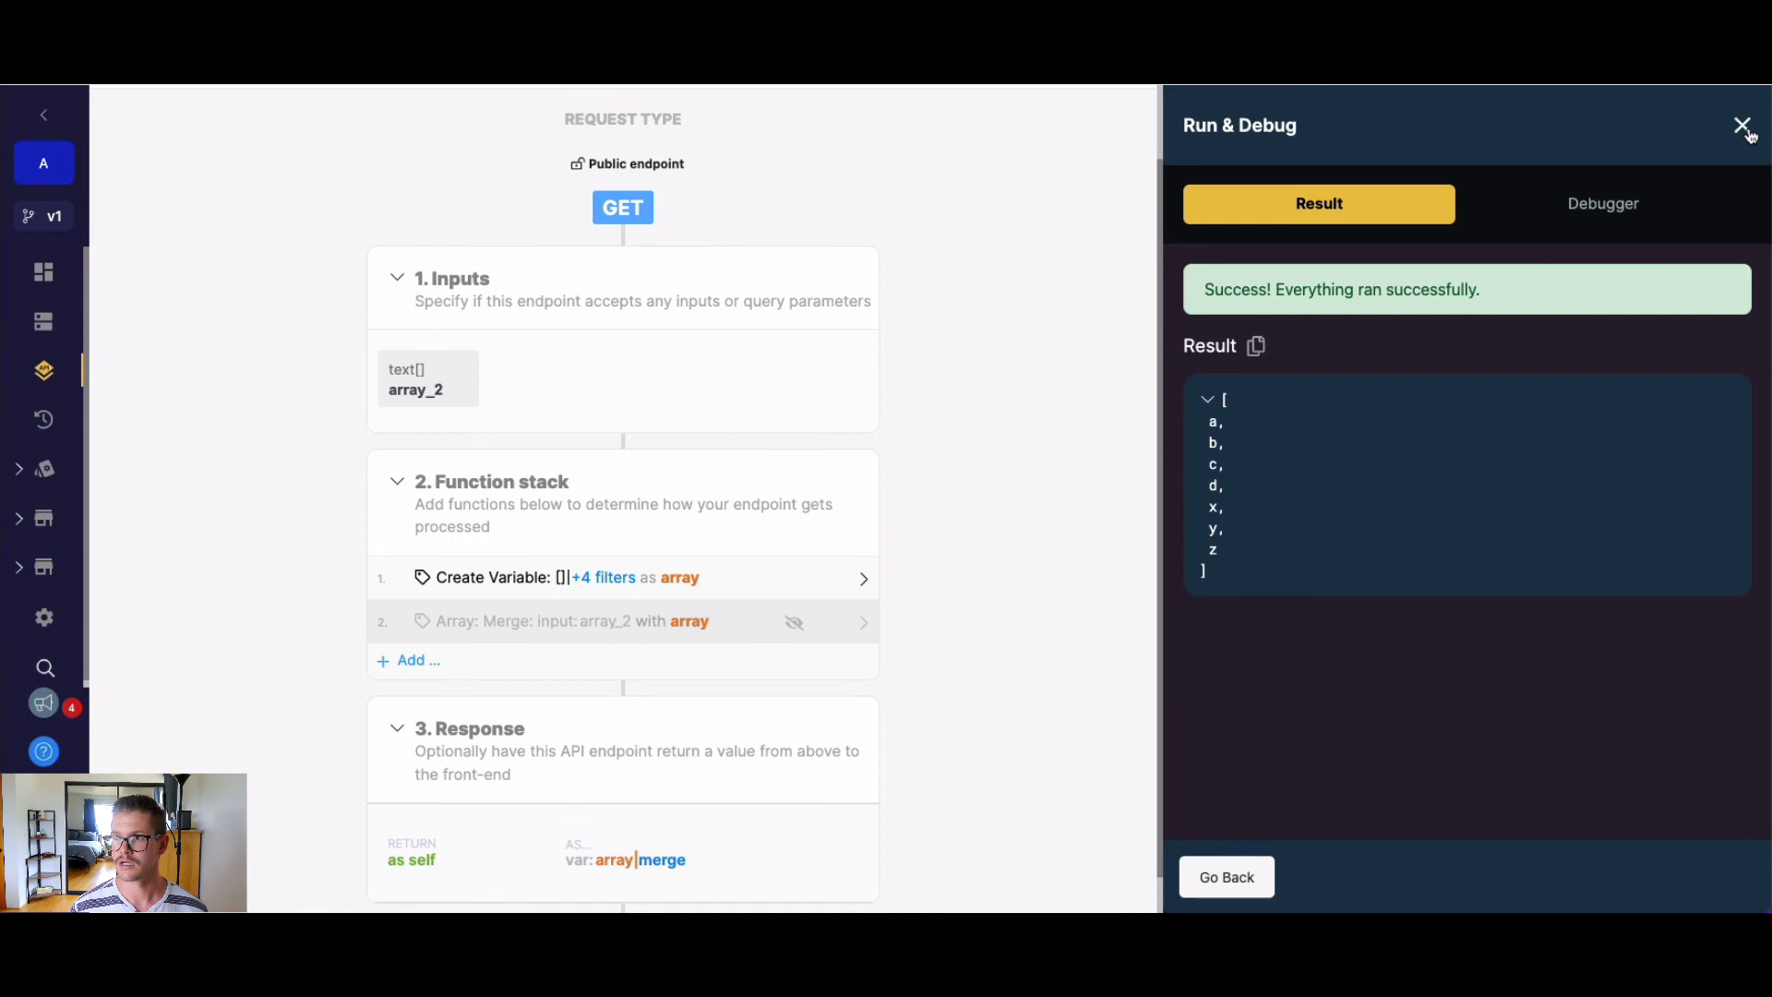
pyautogui.click(1741, 123)
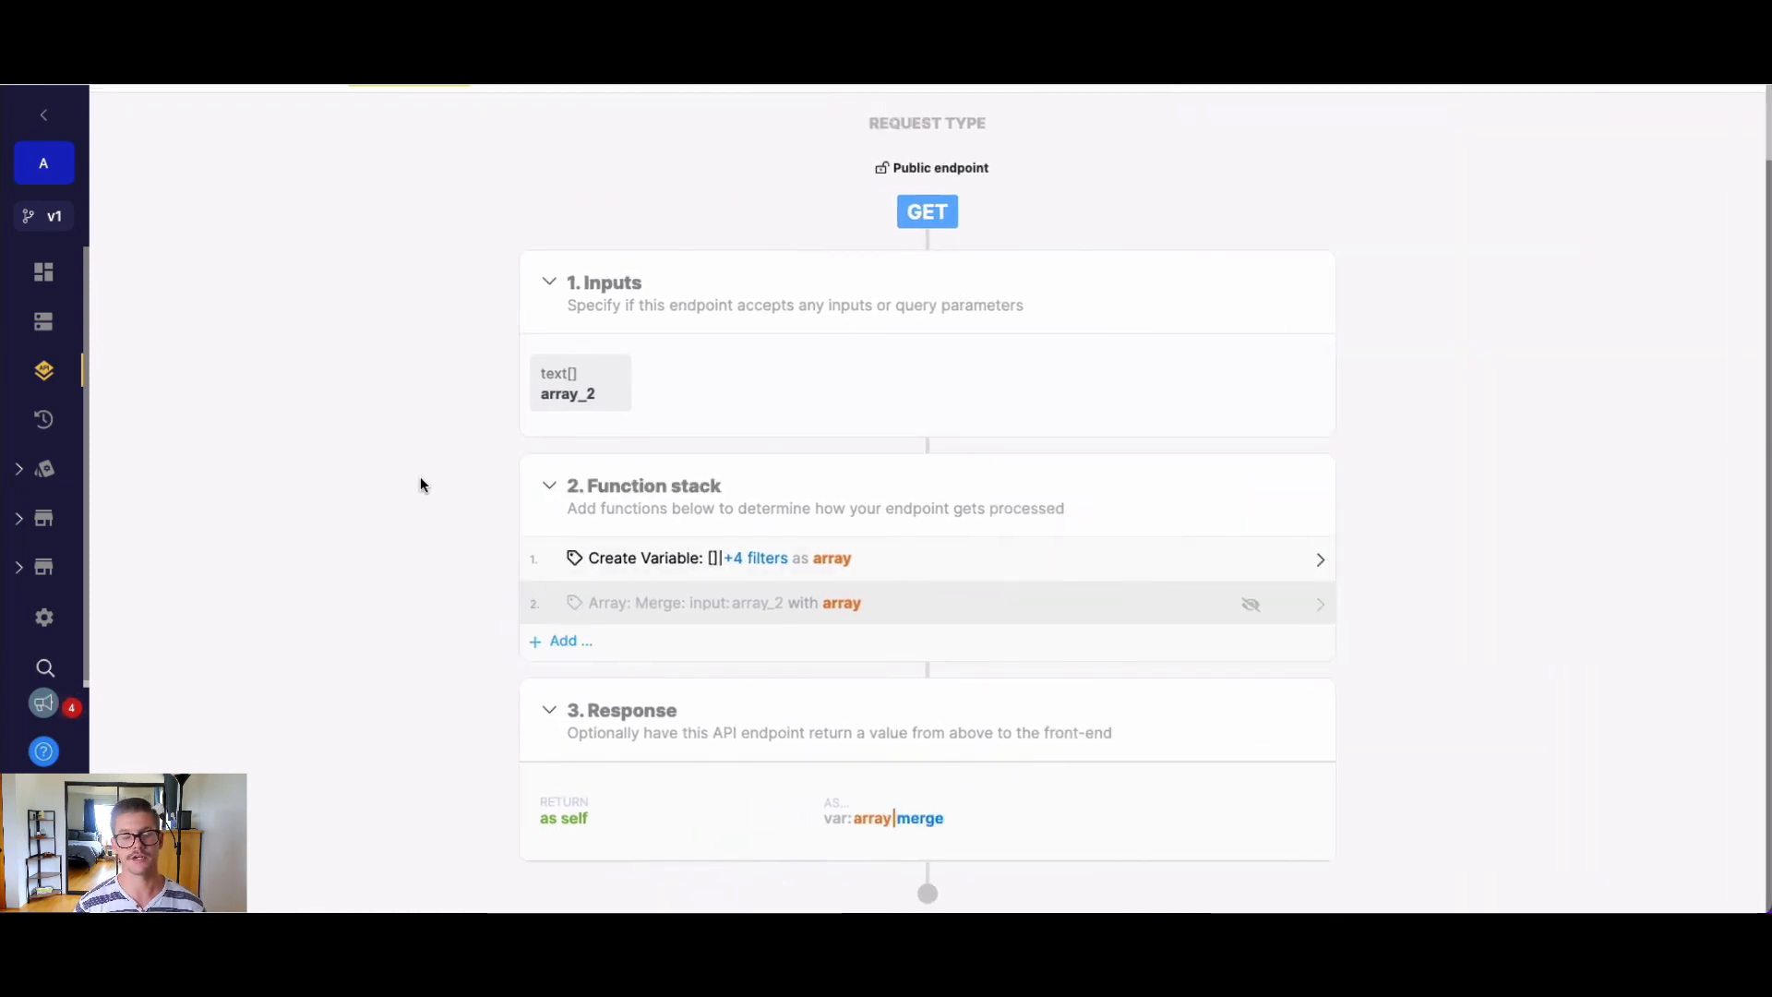